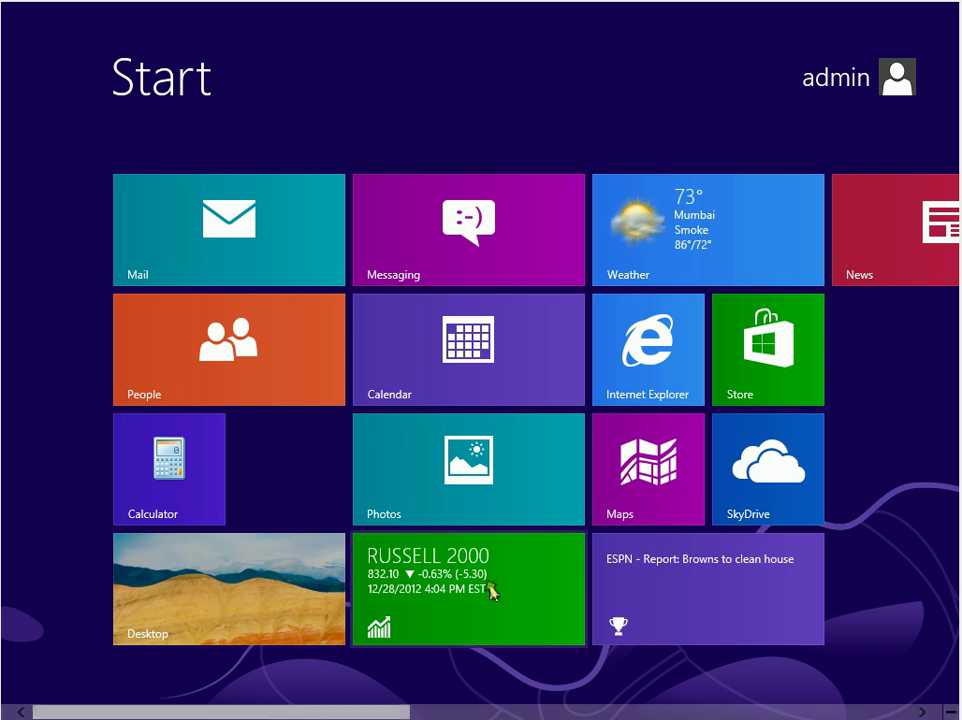
mouse_move(305, 130)
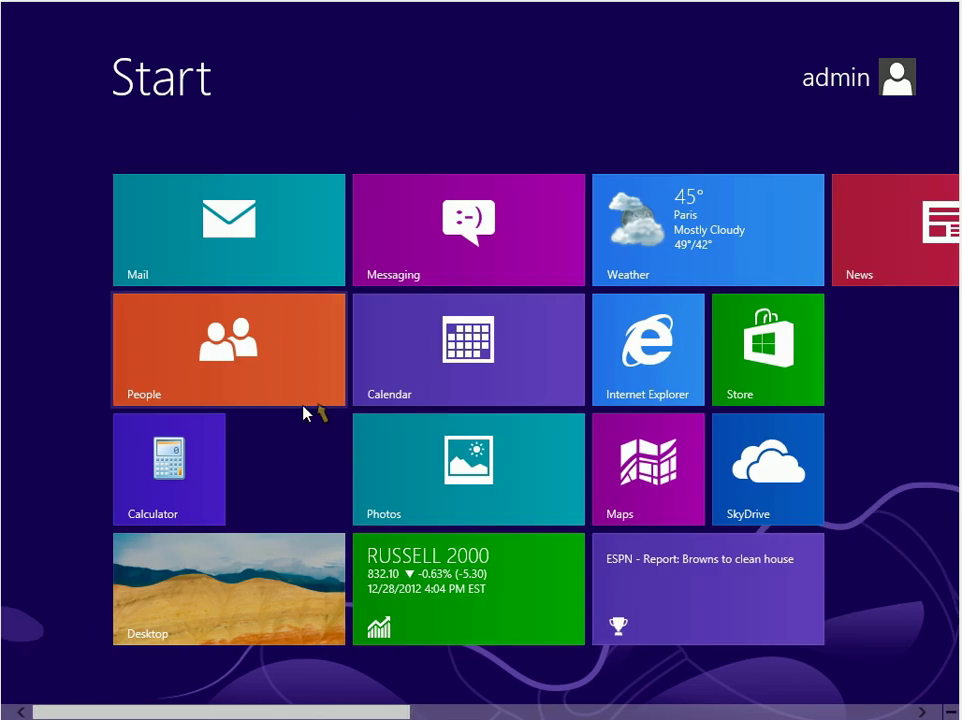
mouse_move(301, 499)
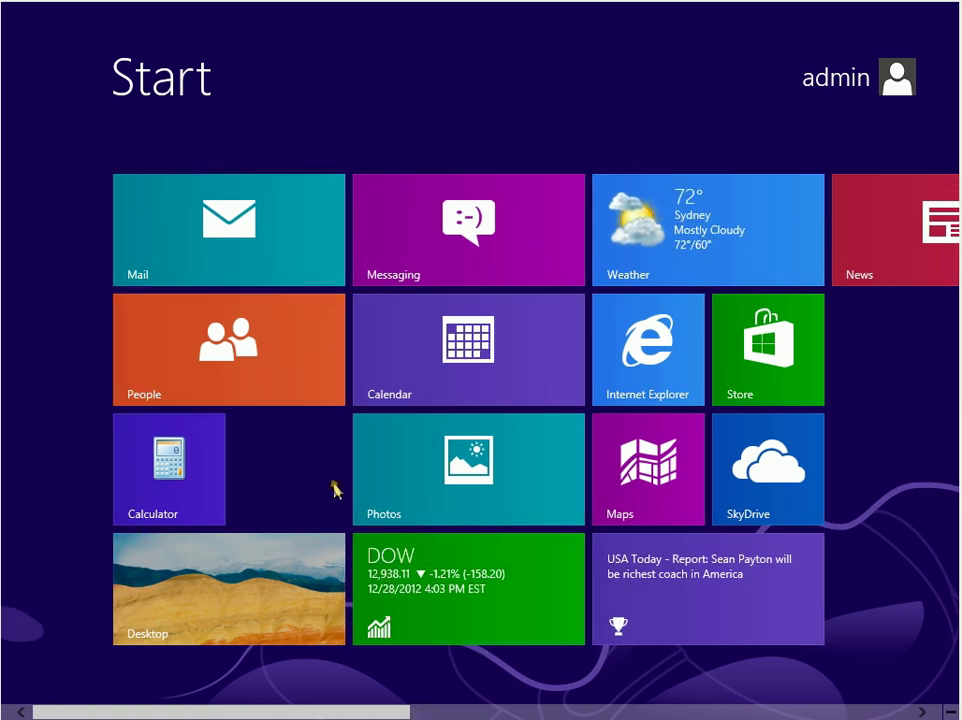
Start a new desktop shortcut with the command shutdown /r /t 0.
scroll("right", 3)
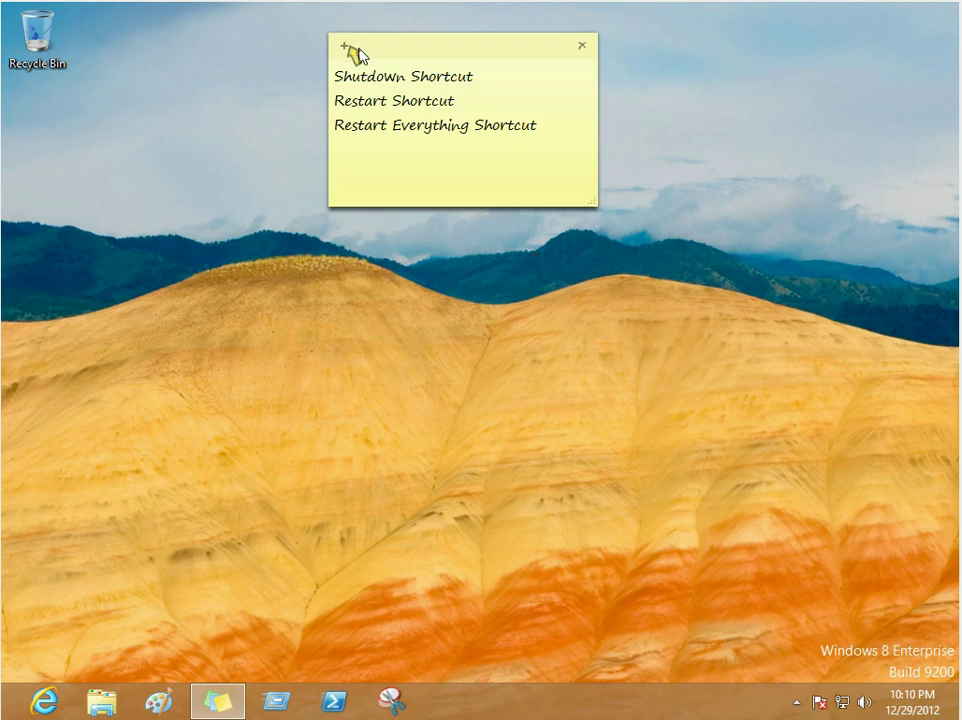
mouse_move(335, 93)
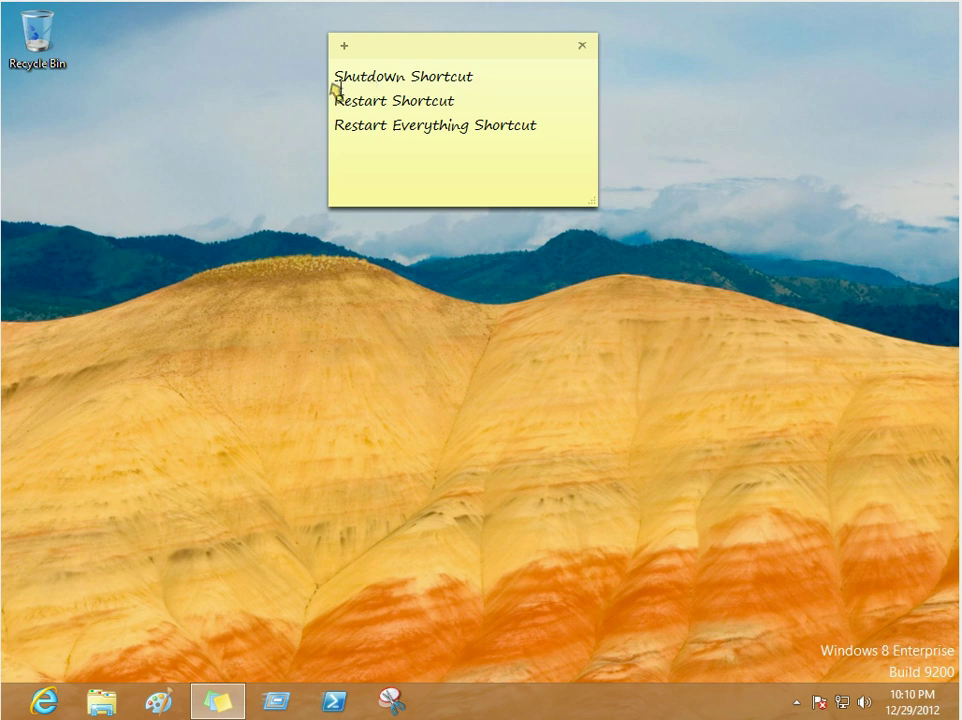
left_click(339, 170)
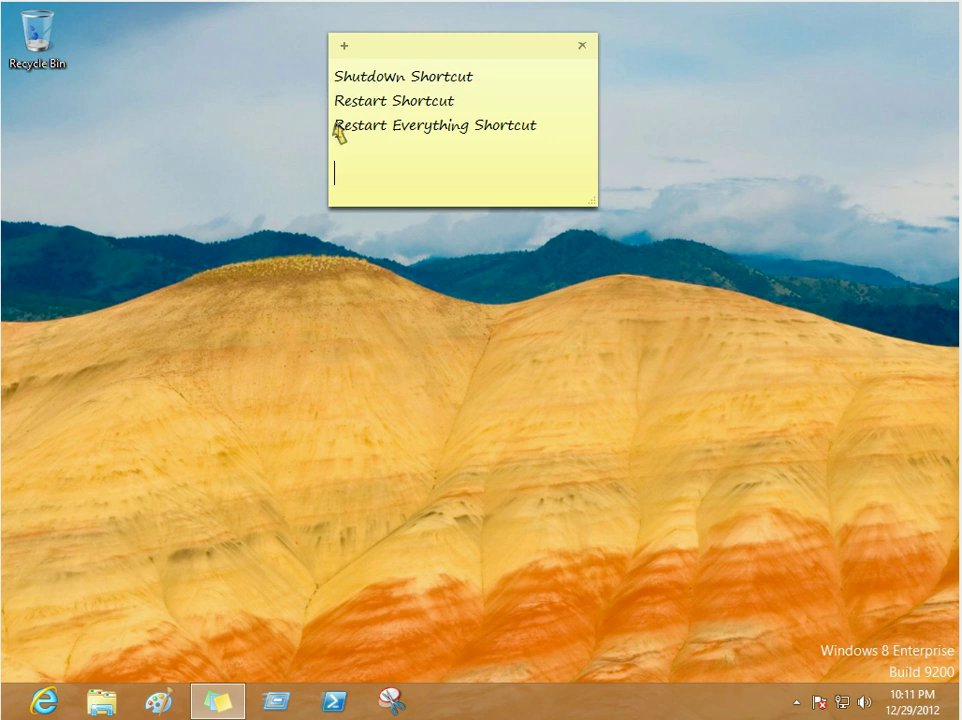
mouse_move(552, 133)
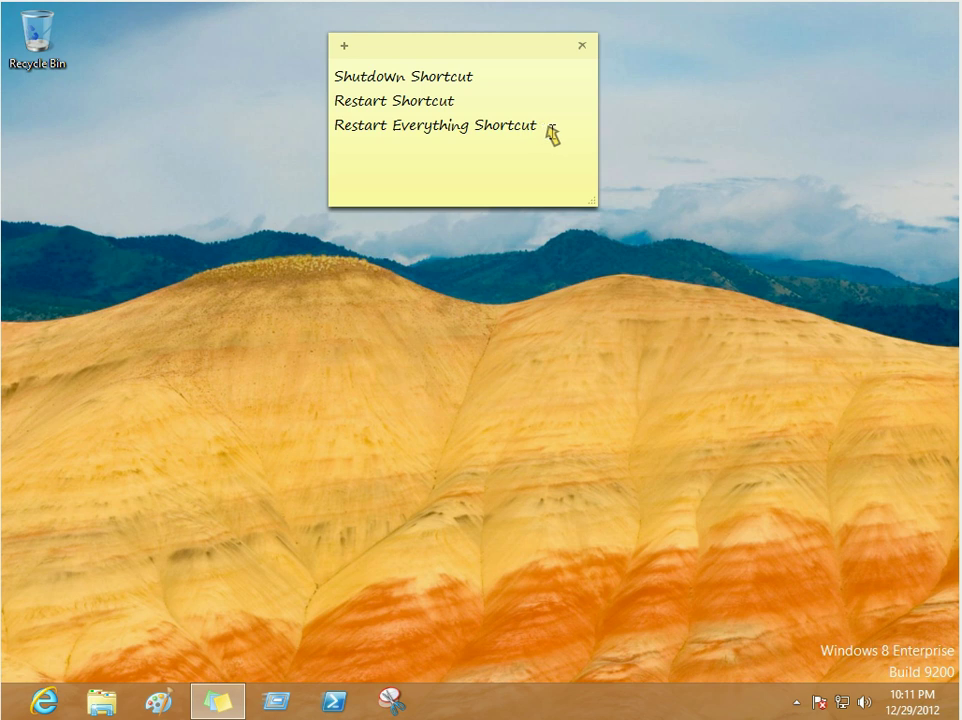
mouse_move(459, 388)
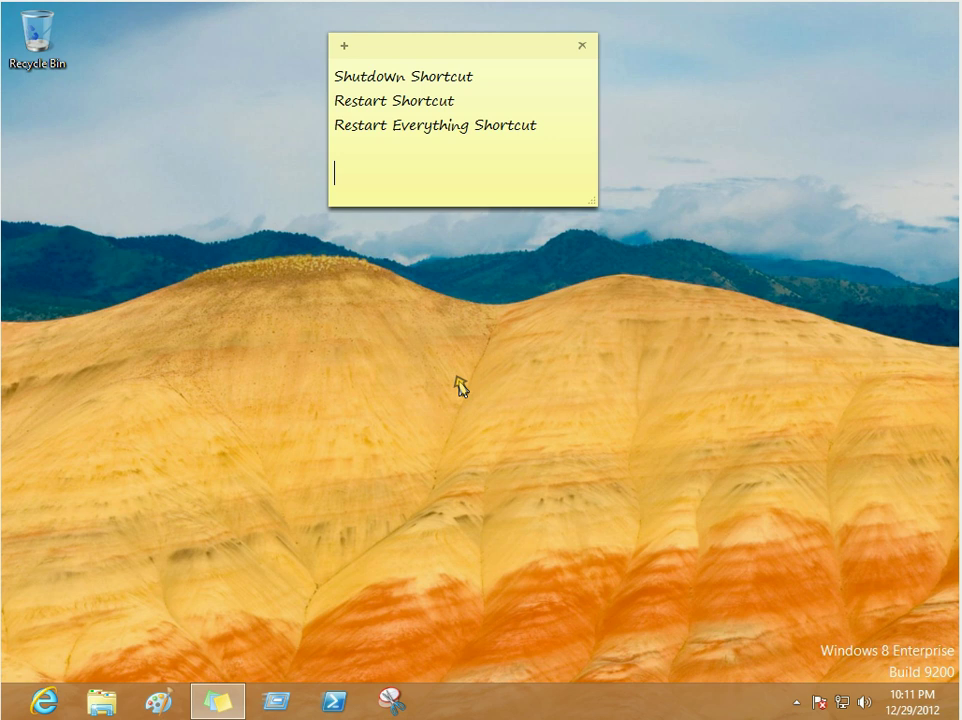
mouse_move(470, 382)
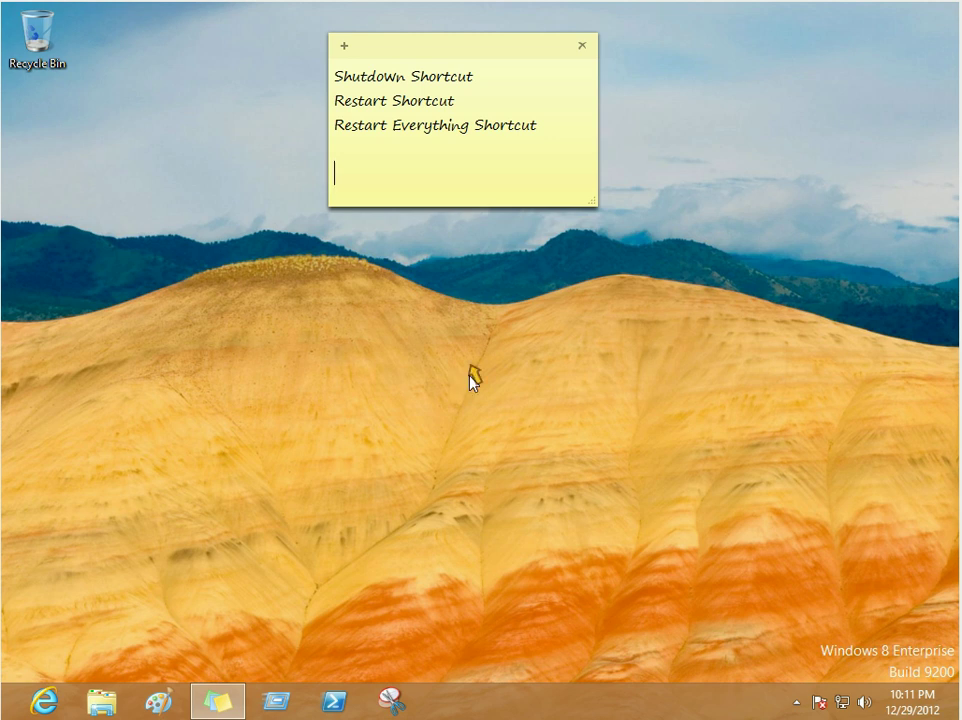
mouse_move(253, 335)
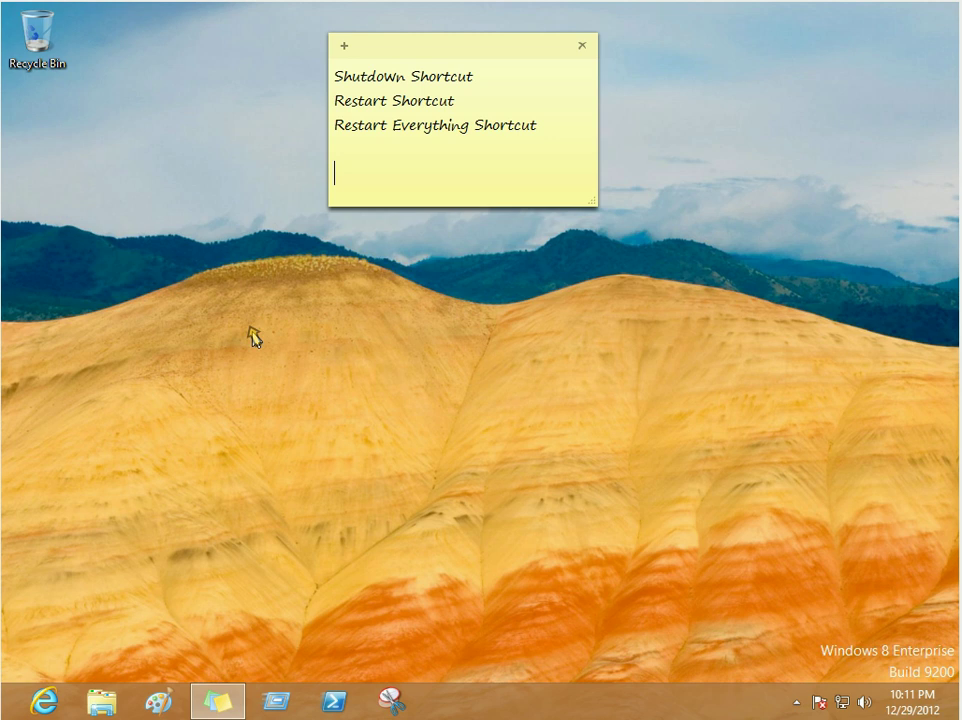
right_click(255, 335)
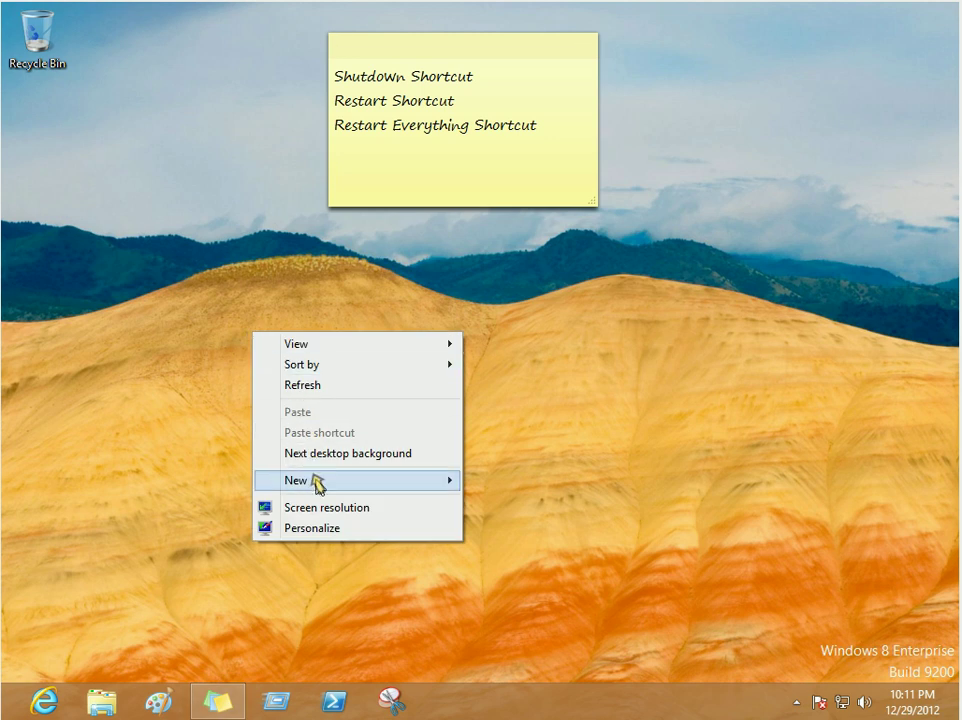
left_click(297, 480)
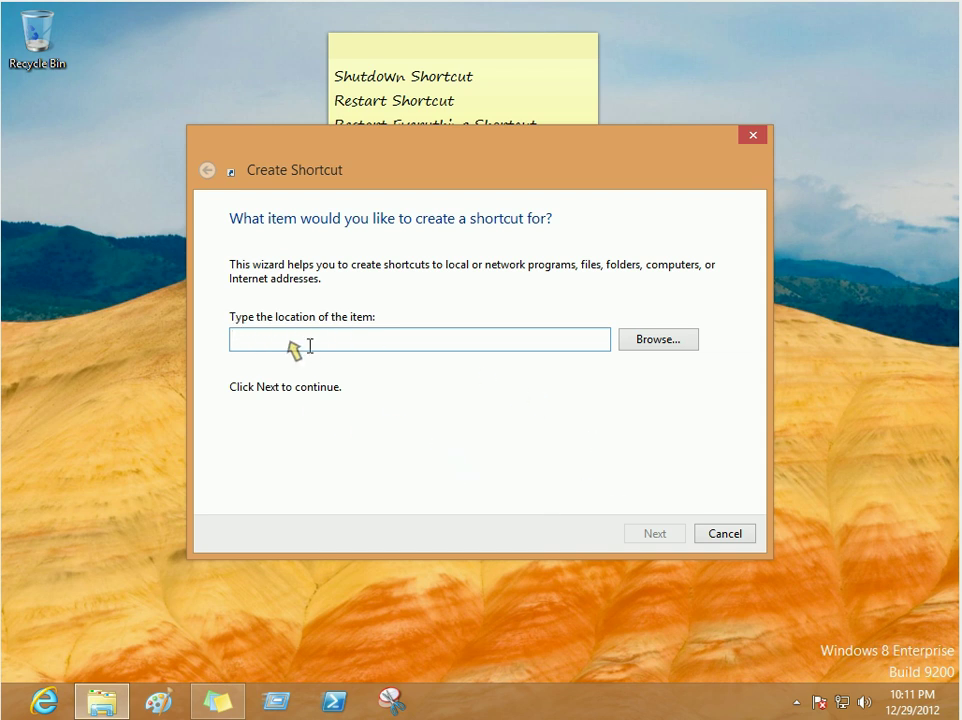
mouse_move(358, 448)
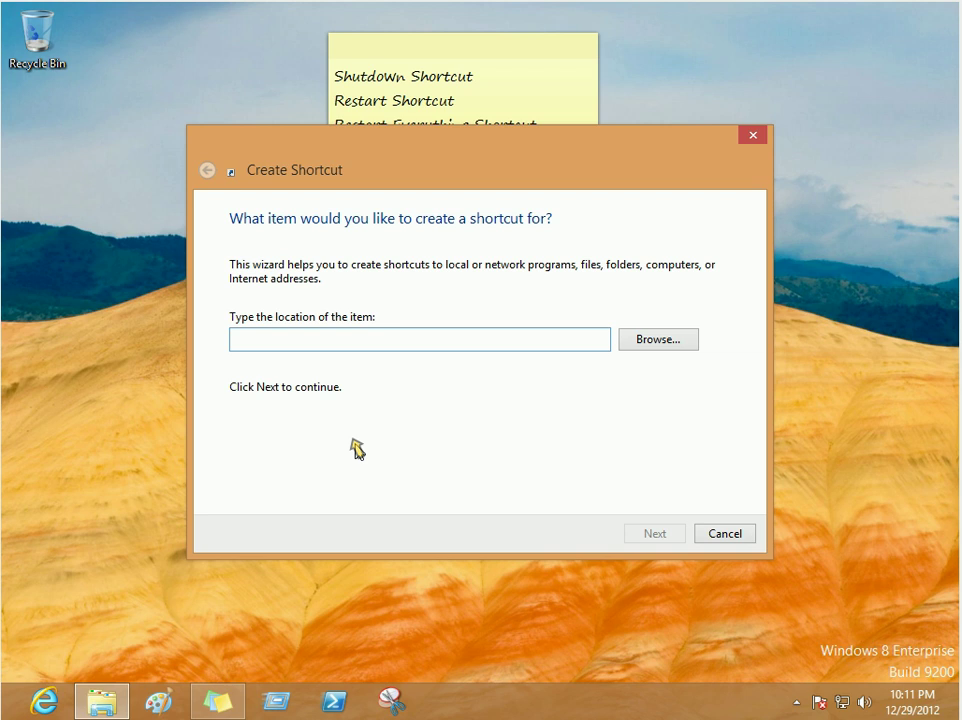
type("shutdown")
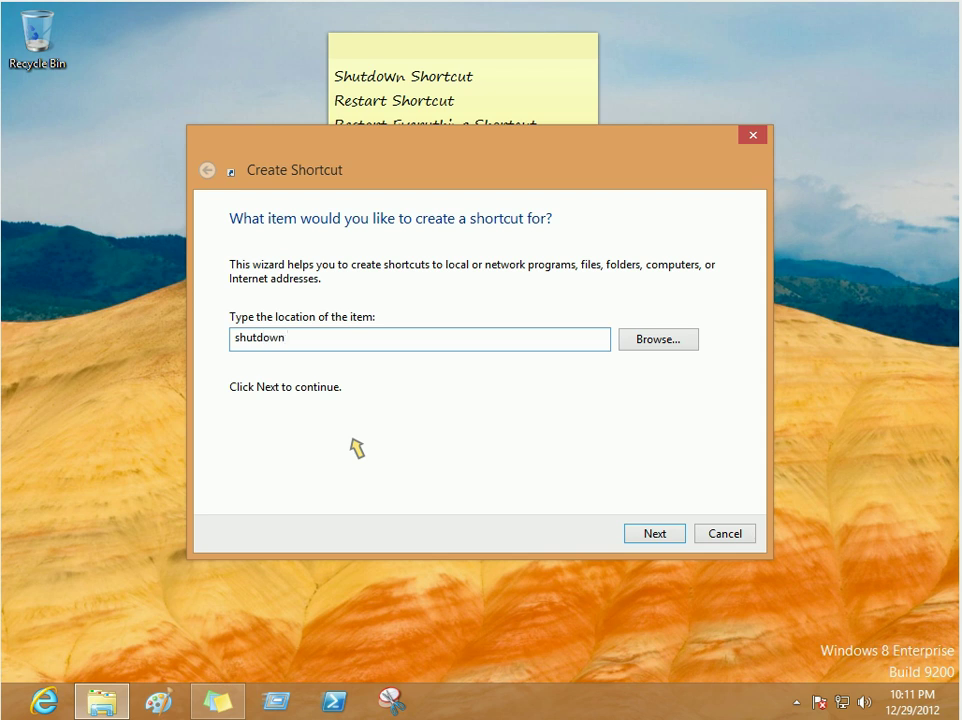
type("/r")
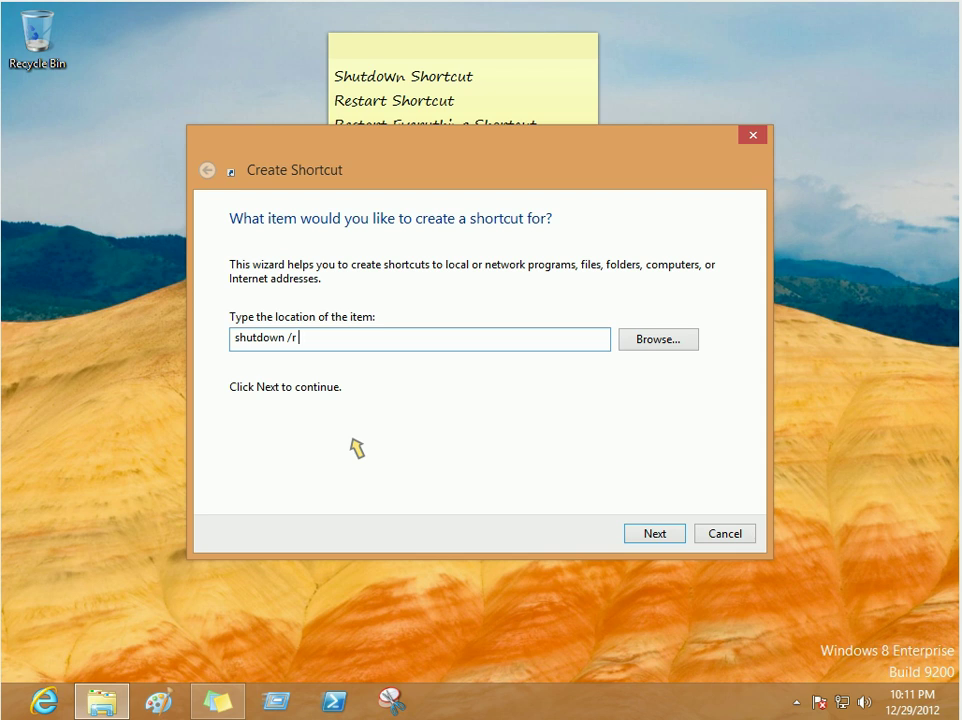
type("/t")
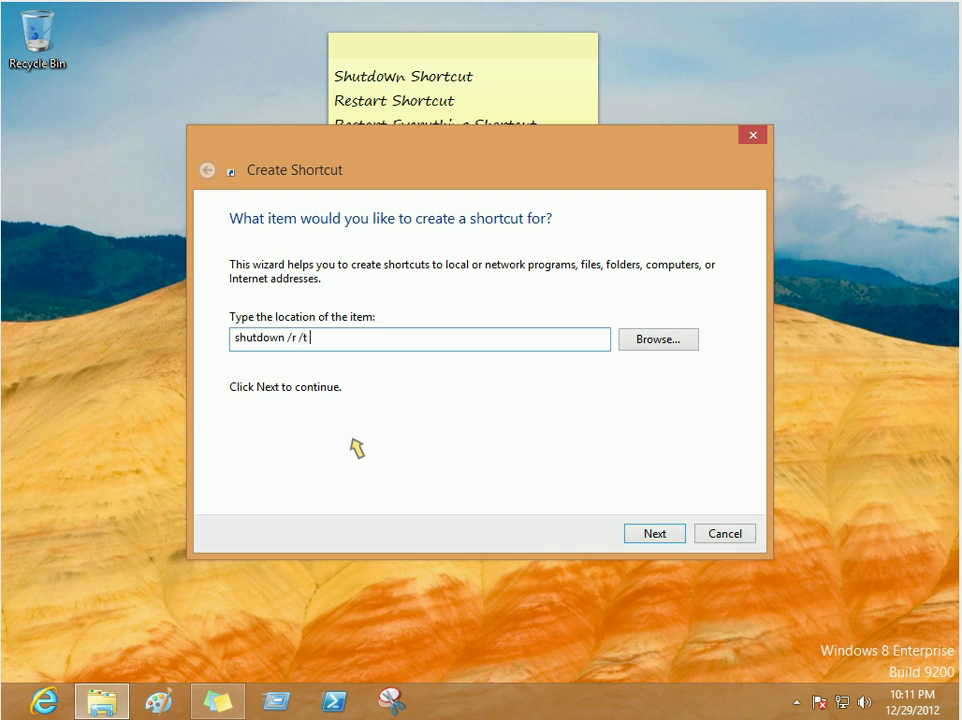
type("0")
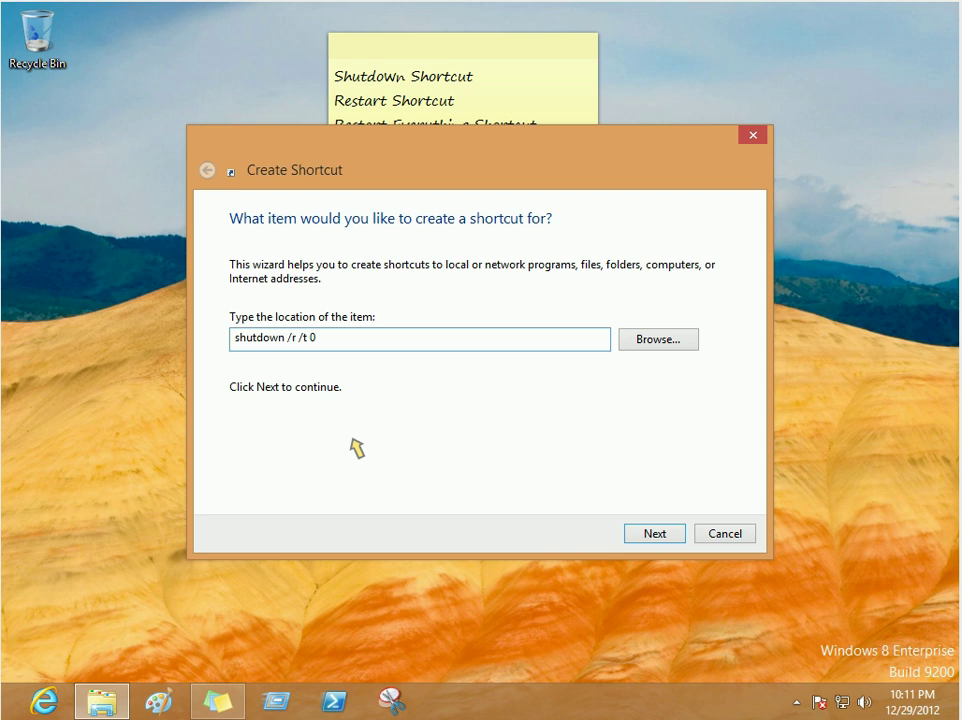
Name the shortcut 'Restart' and move its icon to the left edge.
left_click(654, 533)
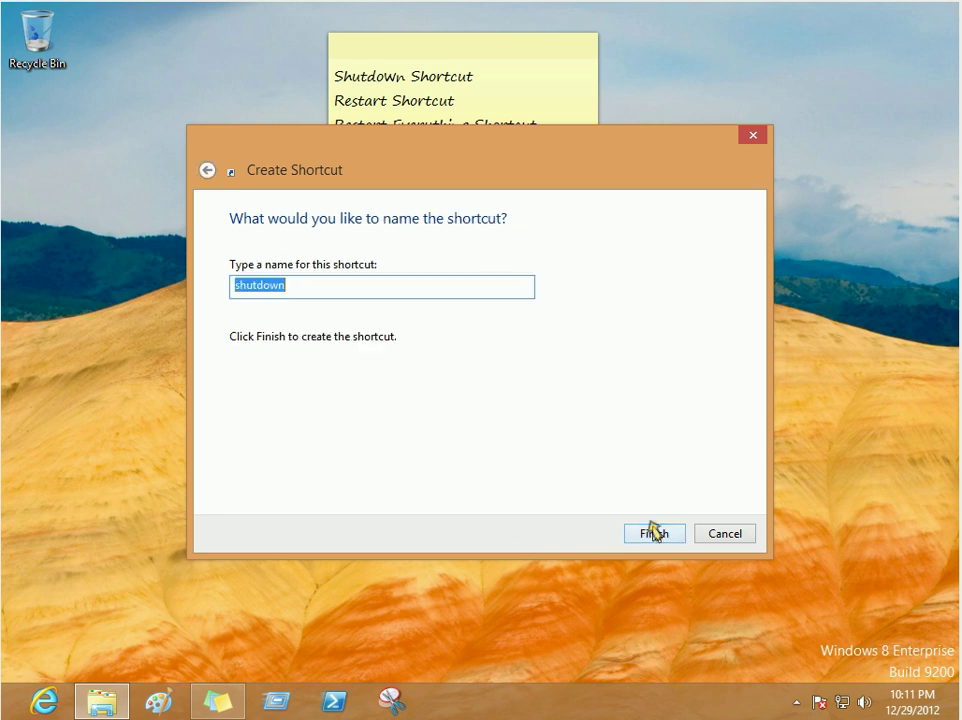
mouse_move(340, 289)
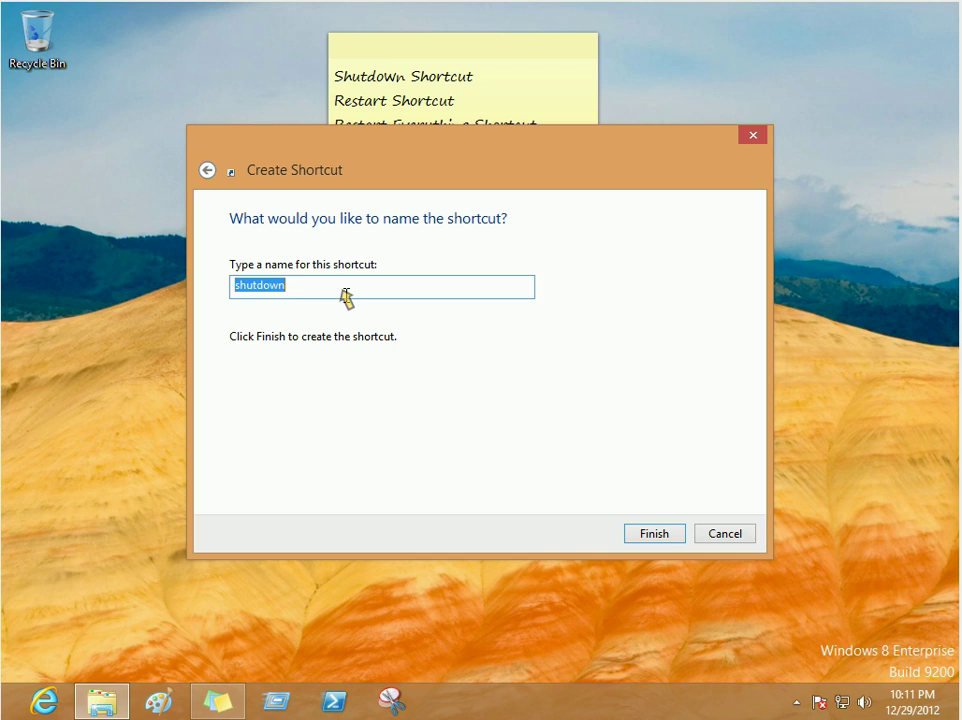
type("R")
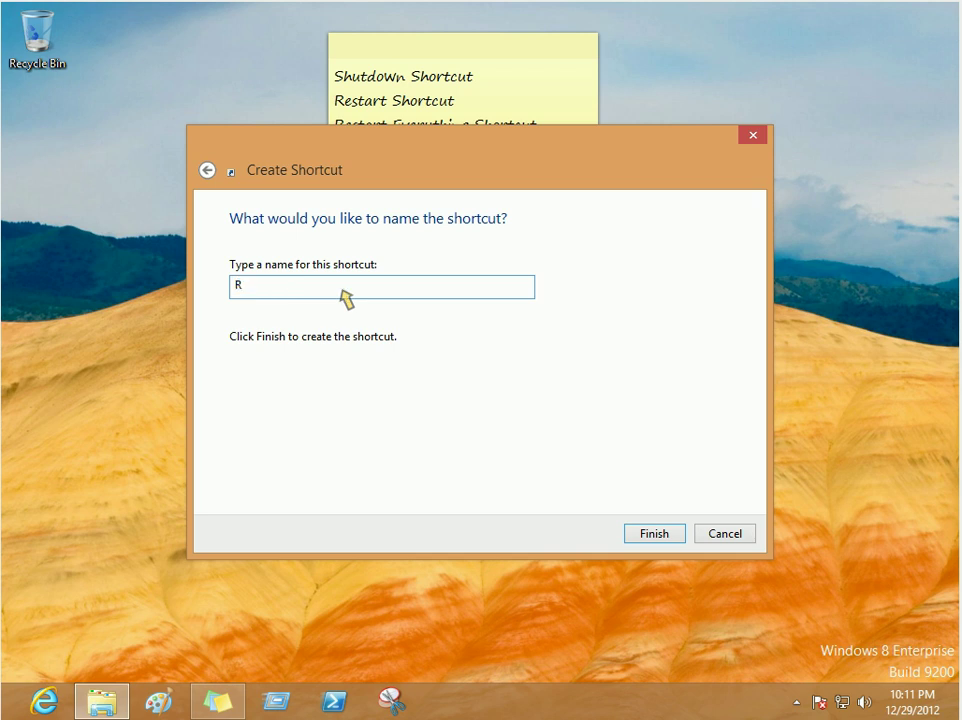
type("e")
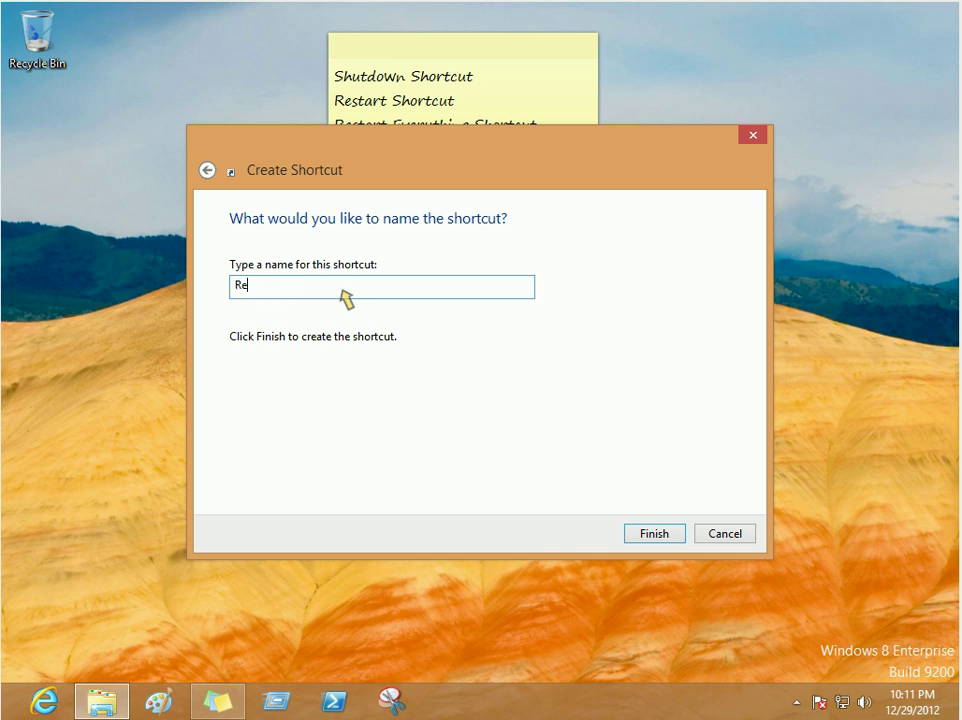
type("start")
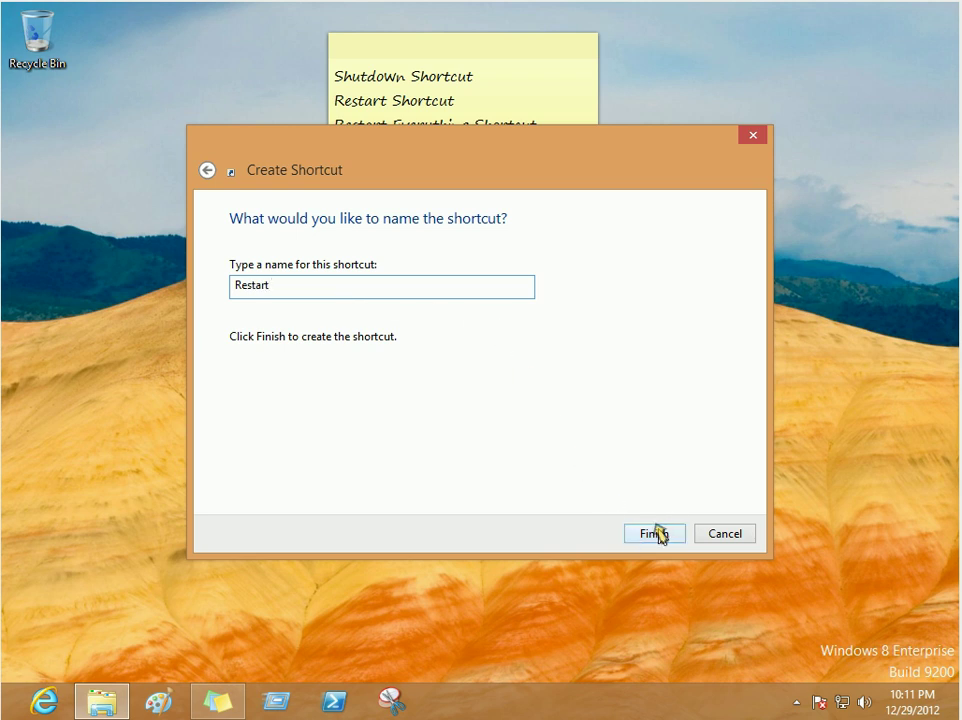
left_click(650, 533)
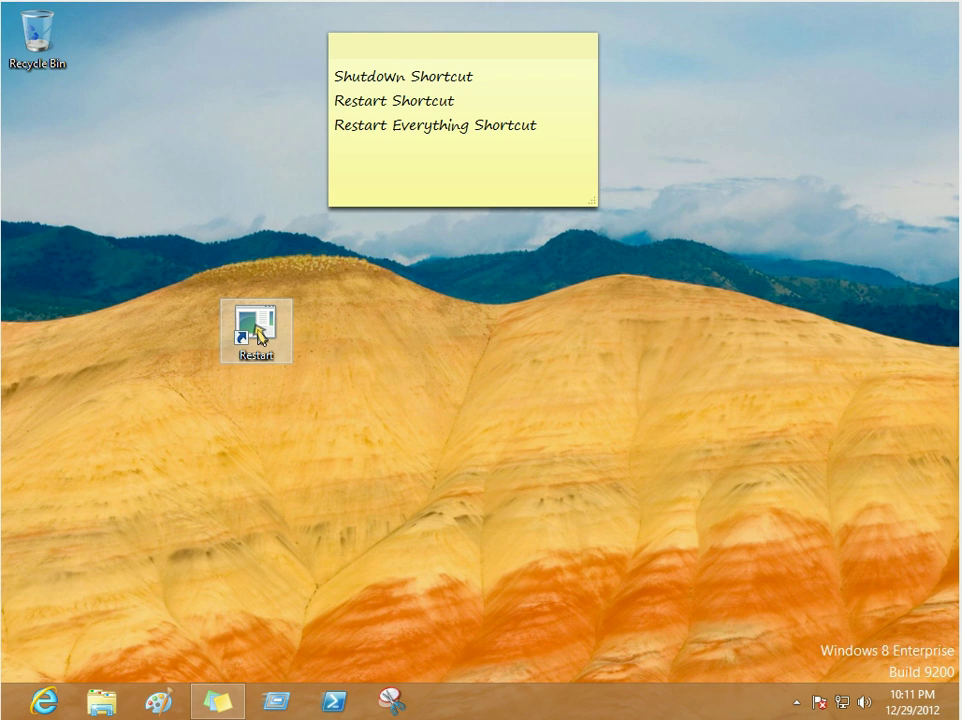
left_click_drag(258, 330, 110, 330)
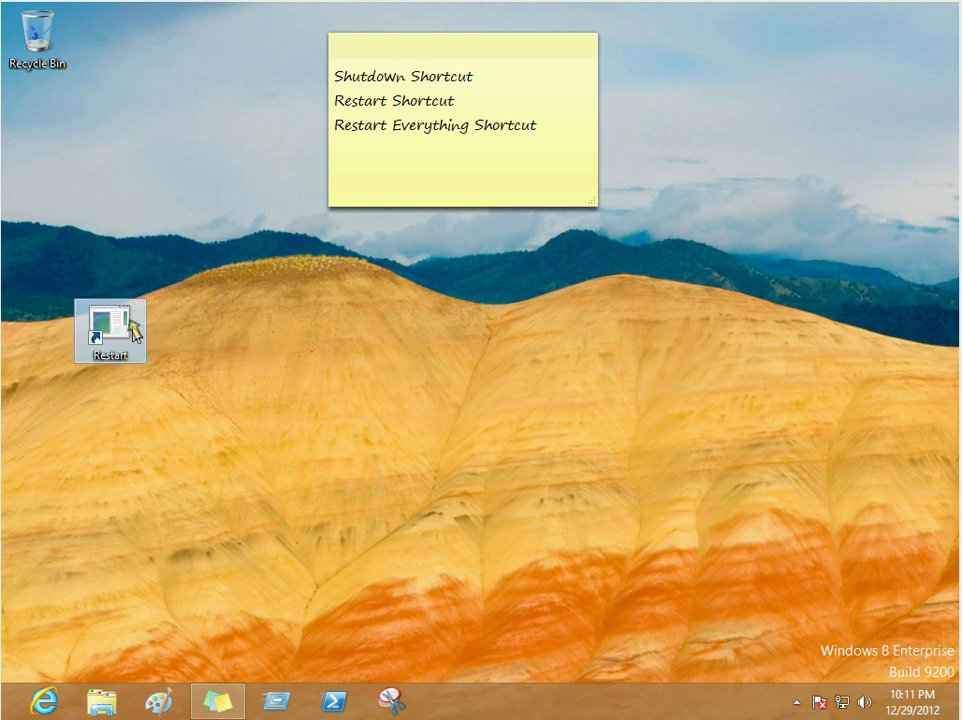
mouse_move(360, 108)
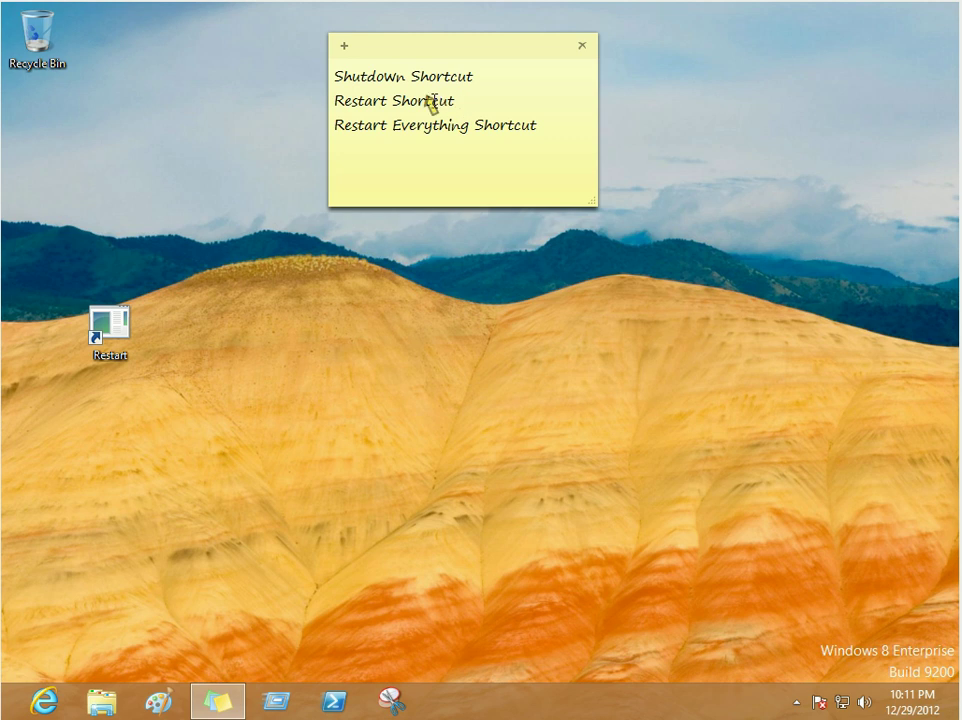
mouse_move(393, 150)
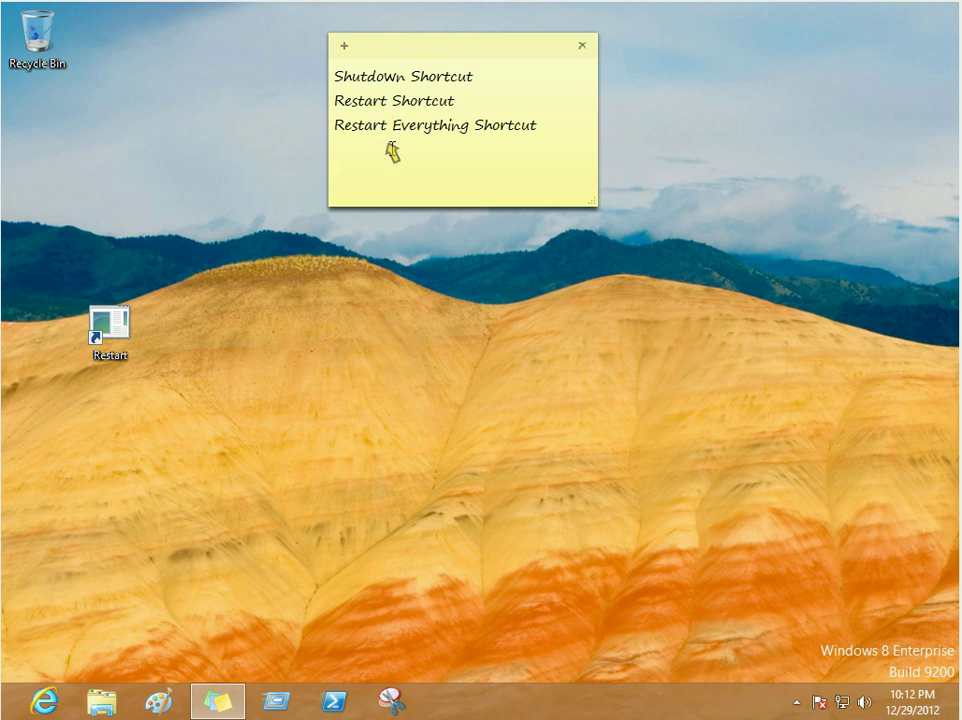
left_click(340, 175)
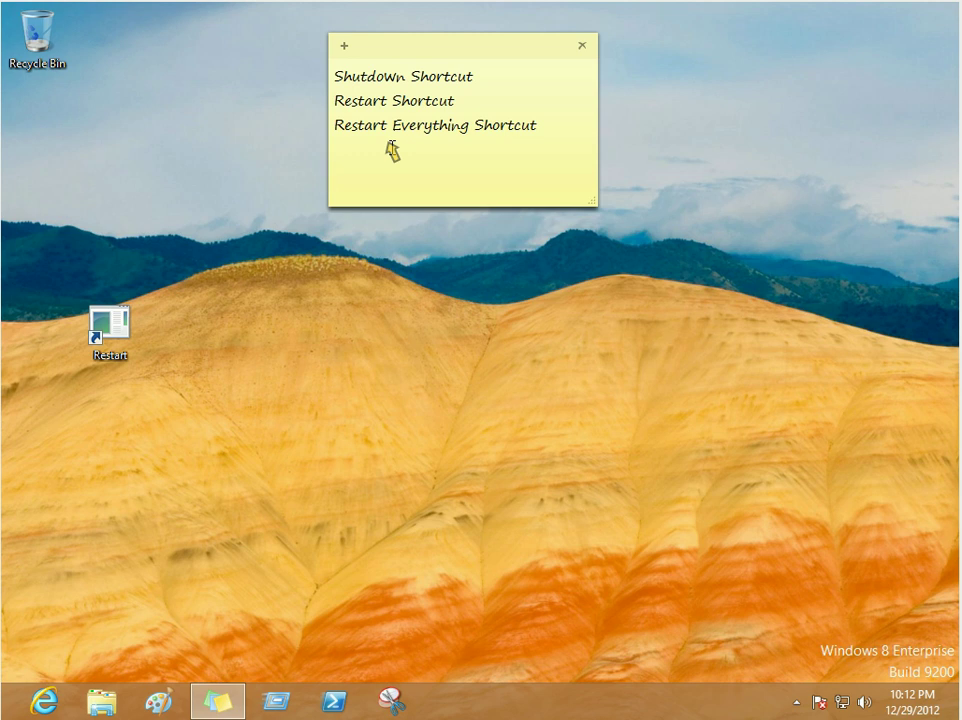
mouse_move(305, 305)
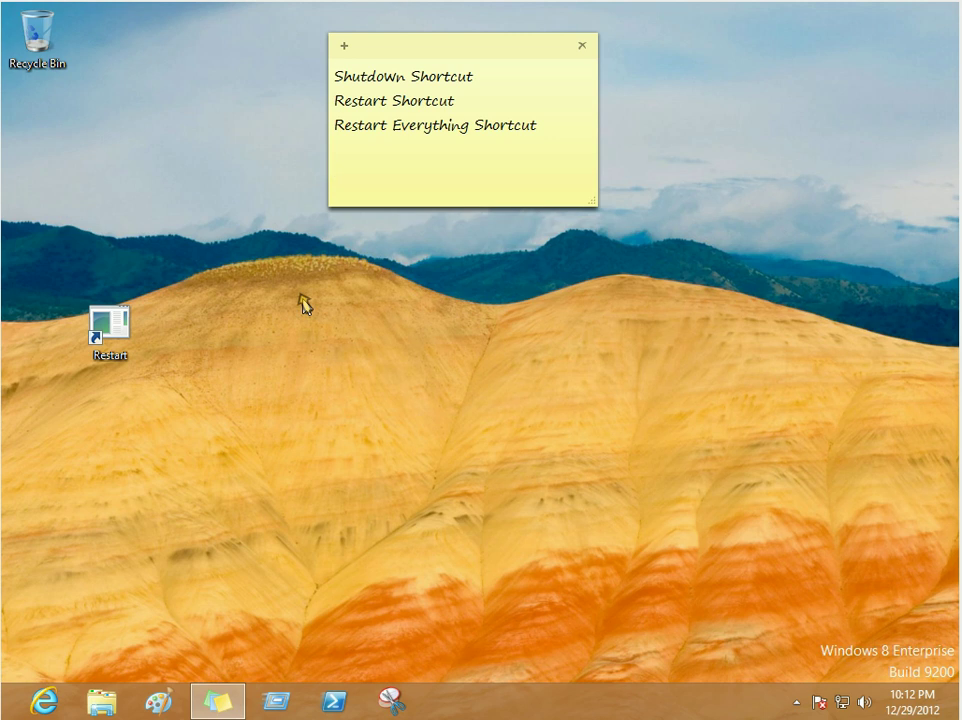
Start another desktop shortcut with the command shutdown /g /t 0.
right_click(305, 305)
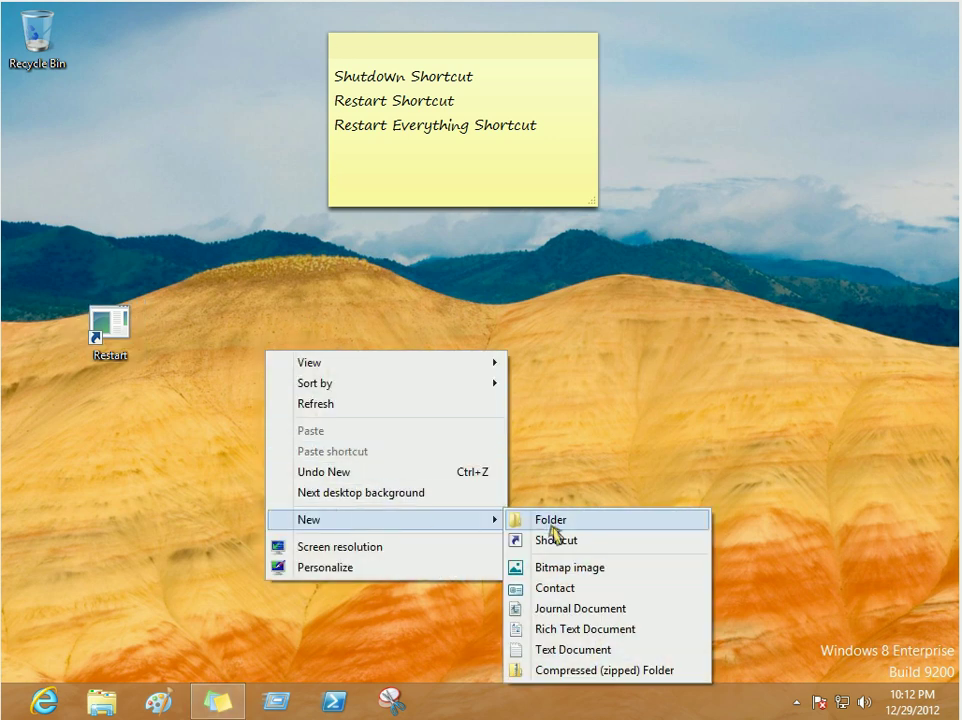
left_click(556, 540)
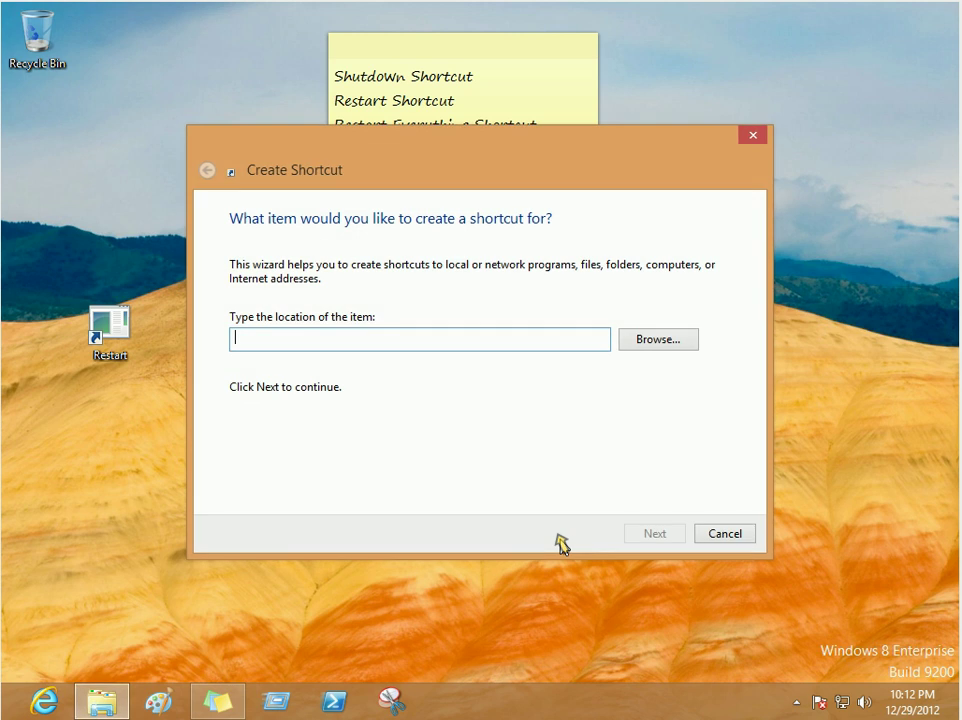
type("shutdo")
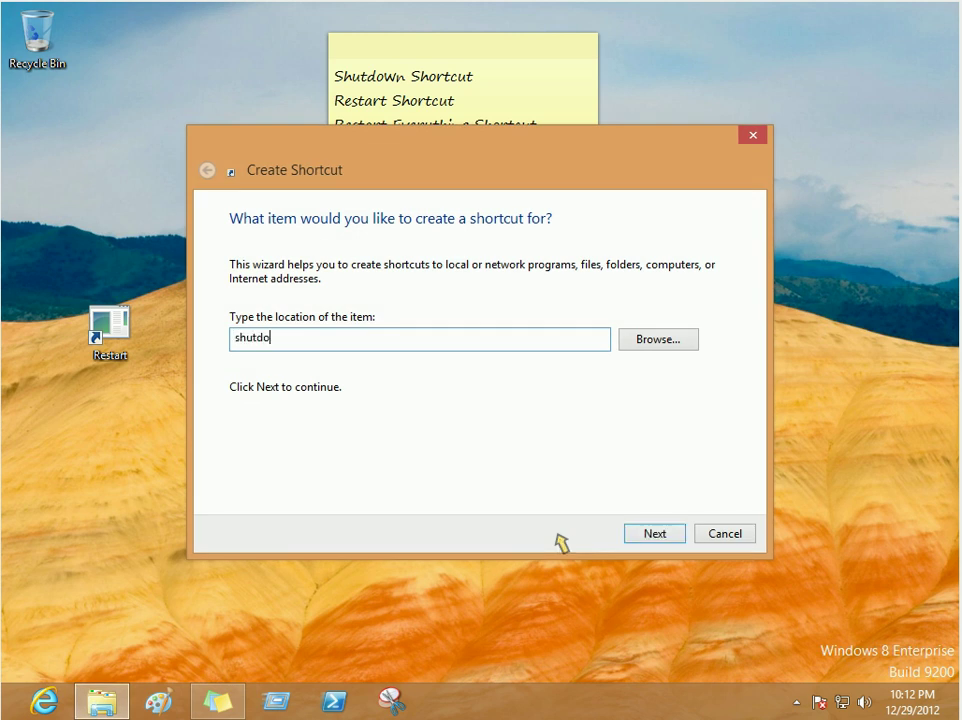
type("wn")
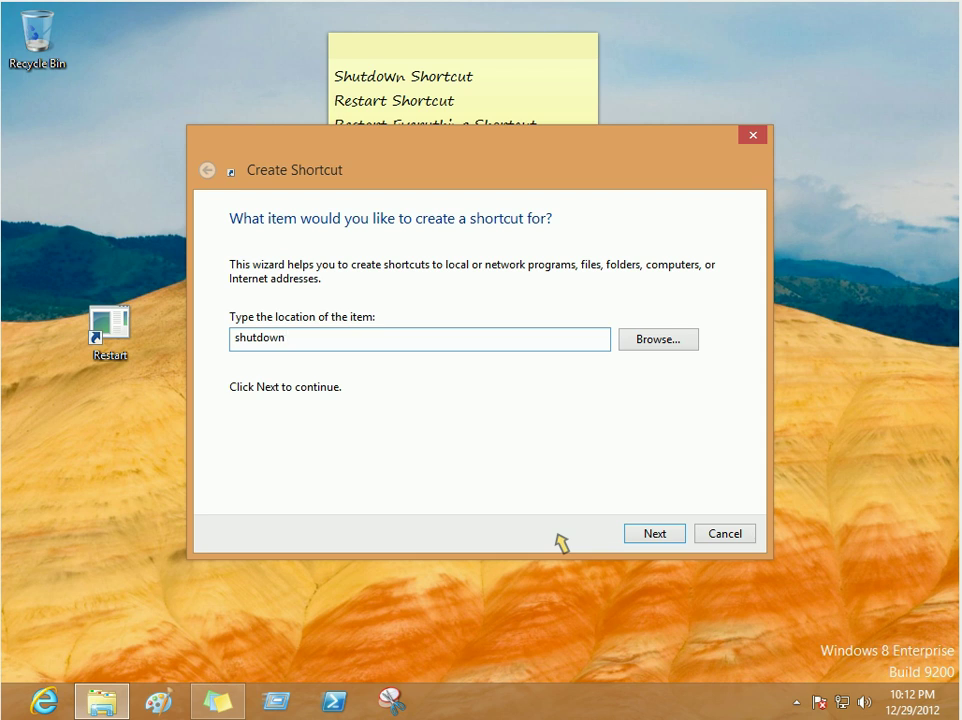
type("/g")
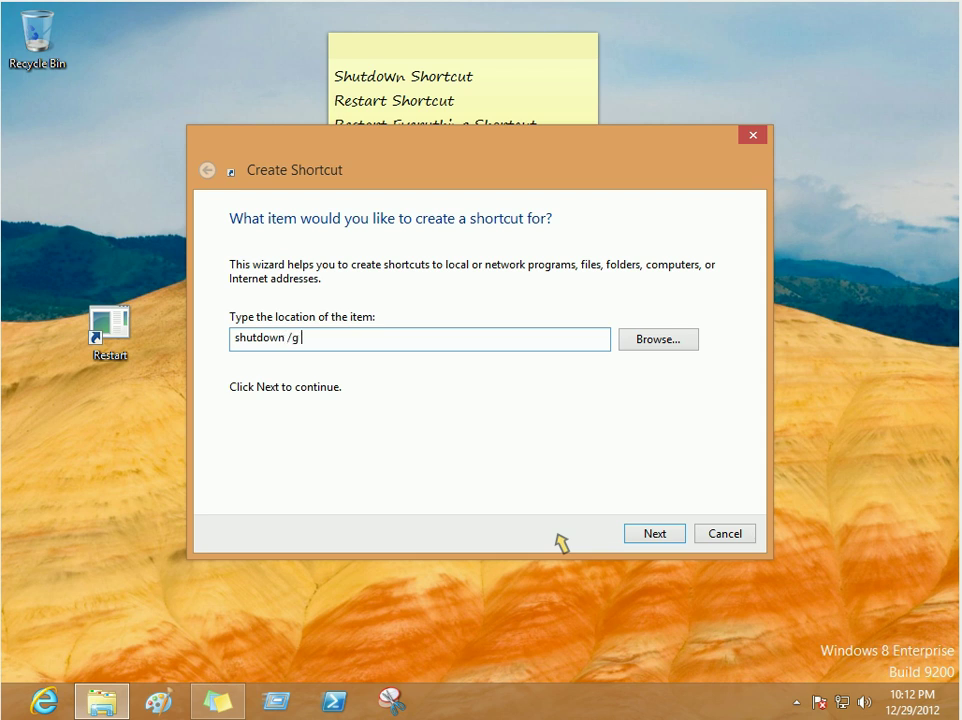
type("/t")
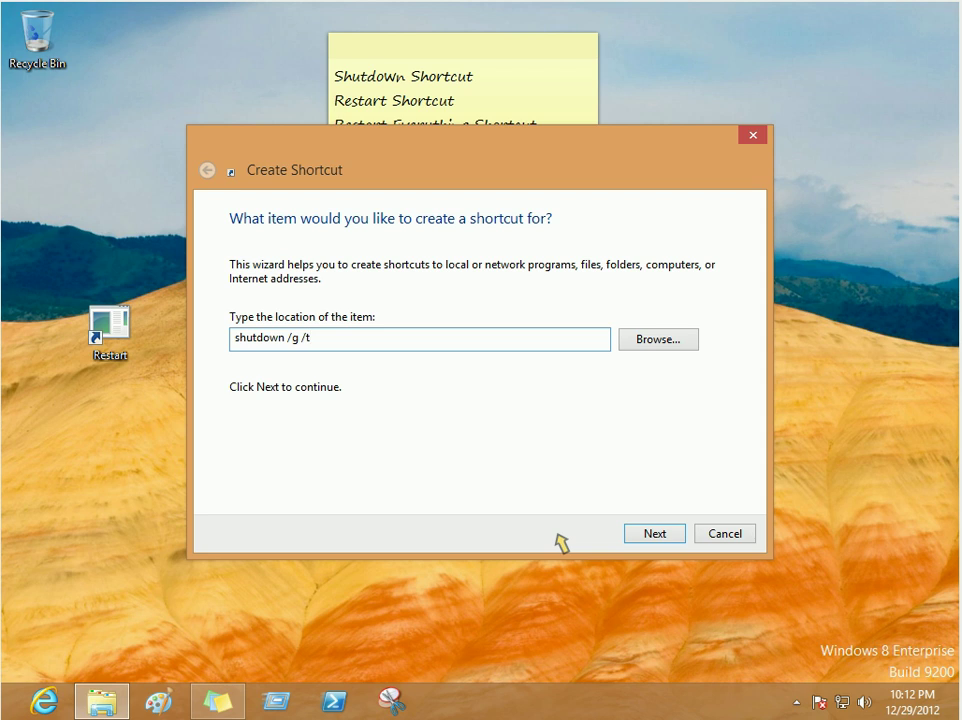
type("0")
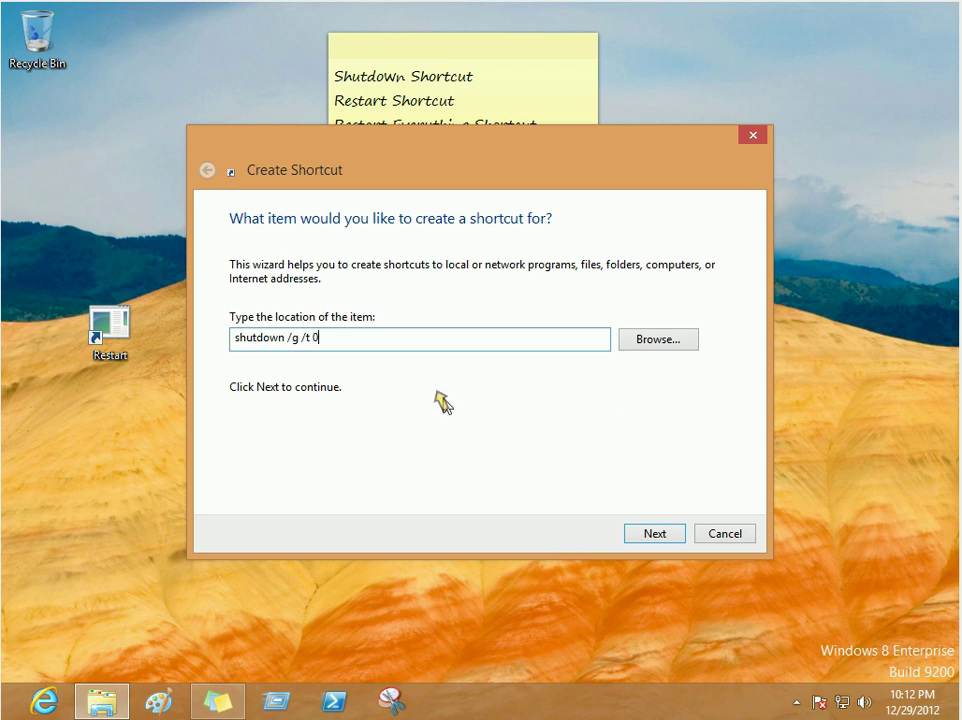
Name it 'Restart Everything' and place it below the Restart shortcut.
left_click(654, 533)
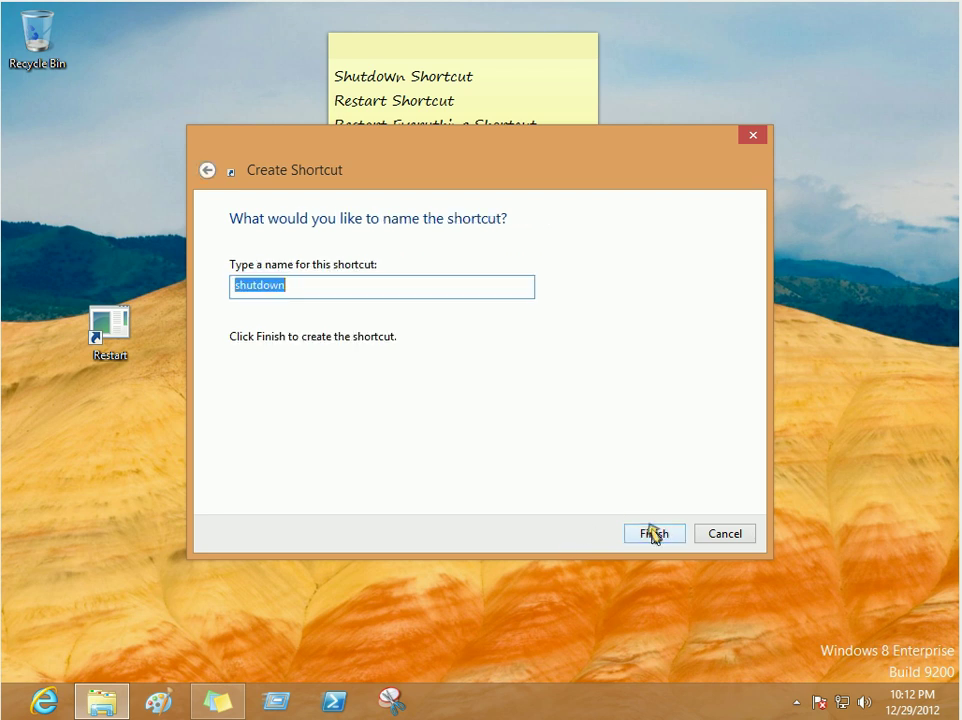
type("Re")
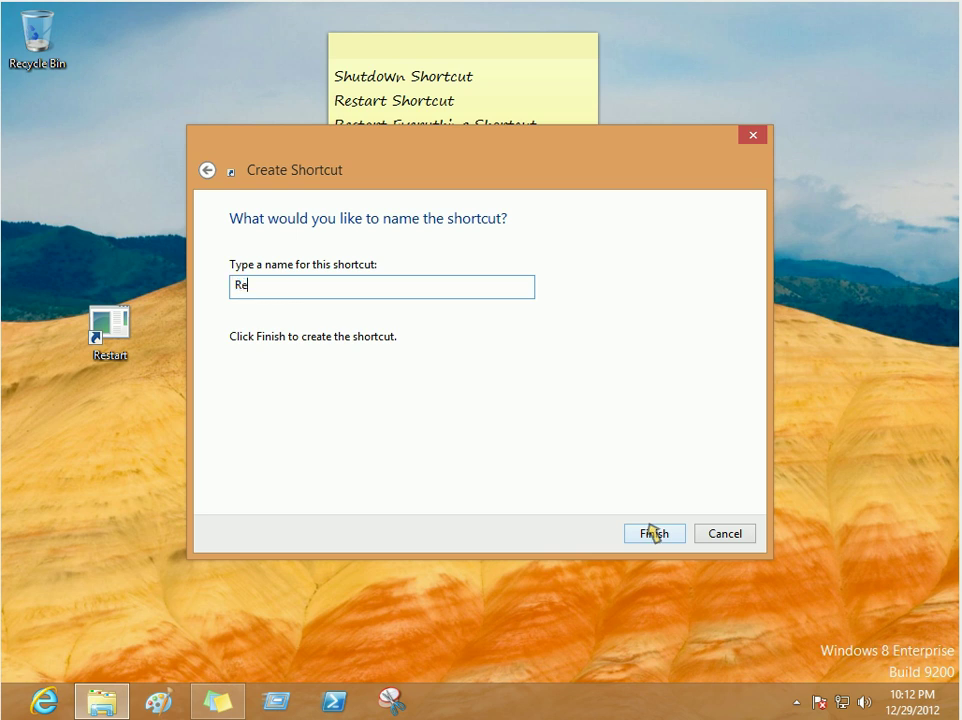
type("start")
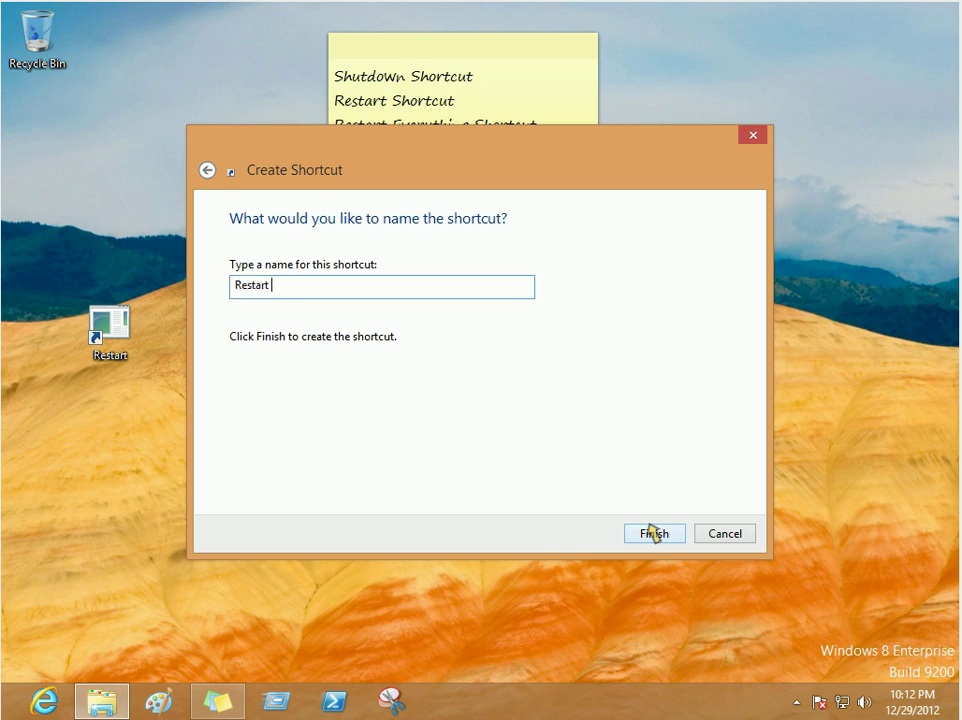
type("Everyth")
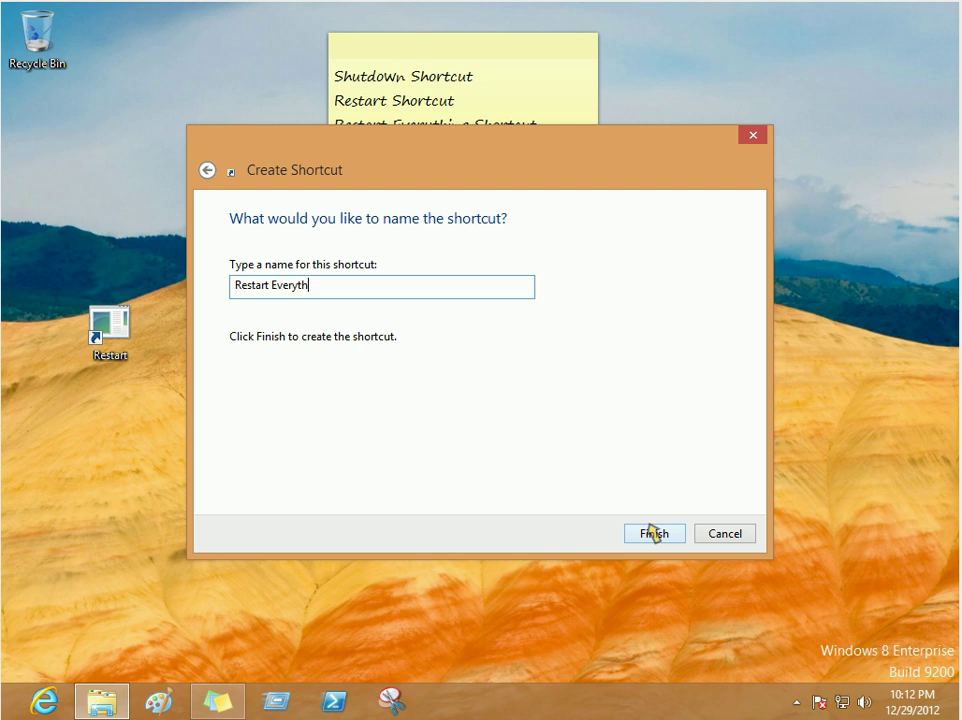
type("ing")
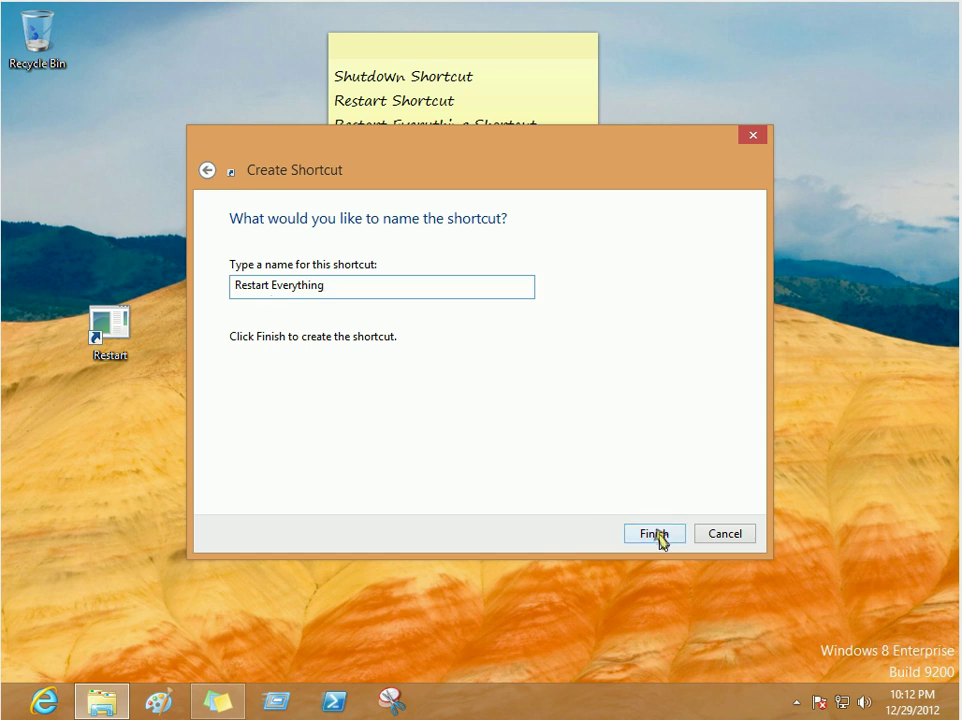
left_click(654, 533)
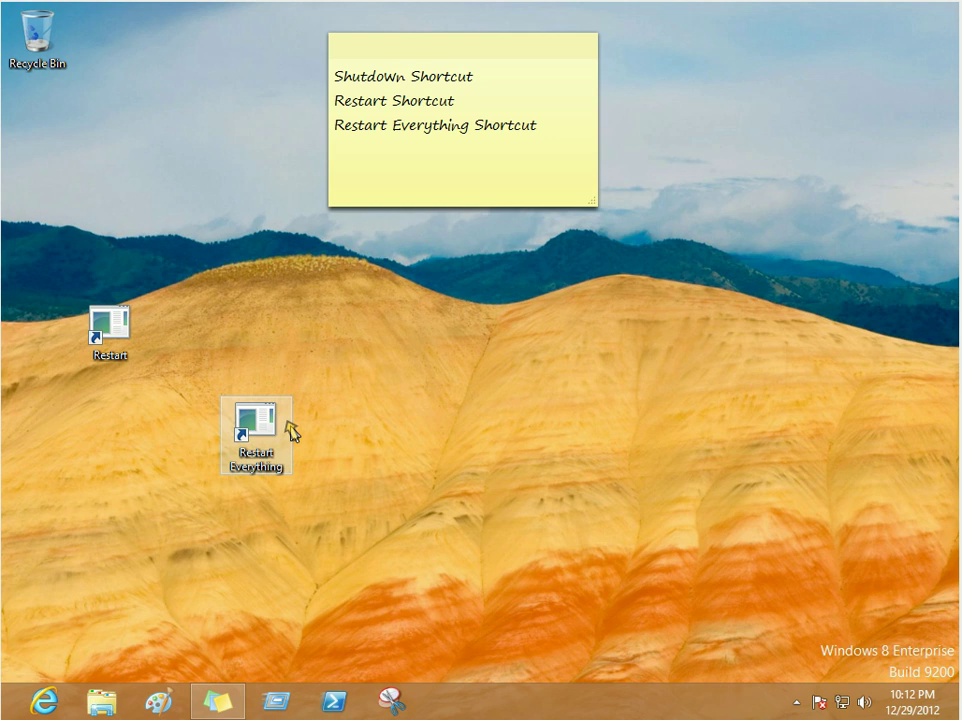
left_click_drag(255, 437, 108, 437)
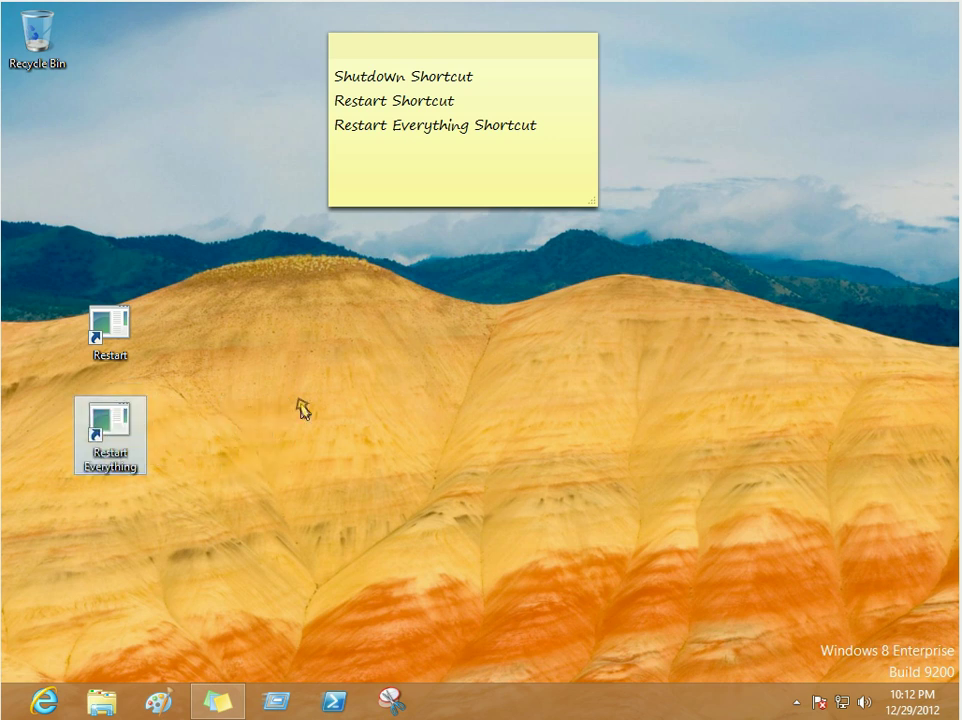
Create a desktop shortcut running shutdown /s /t 0, named Shutdown.
right_click(304, 412)
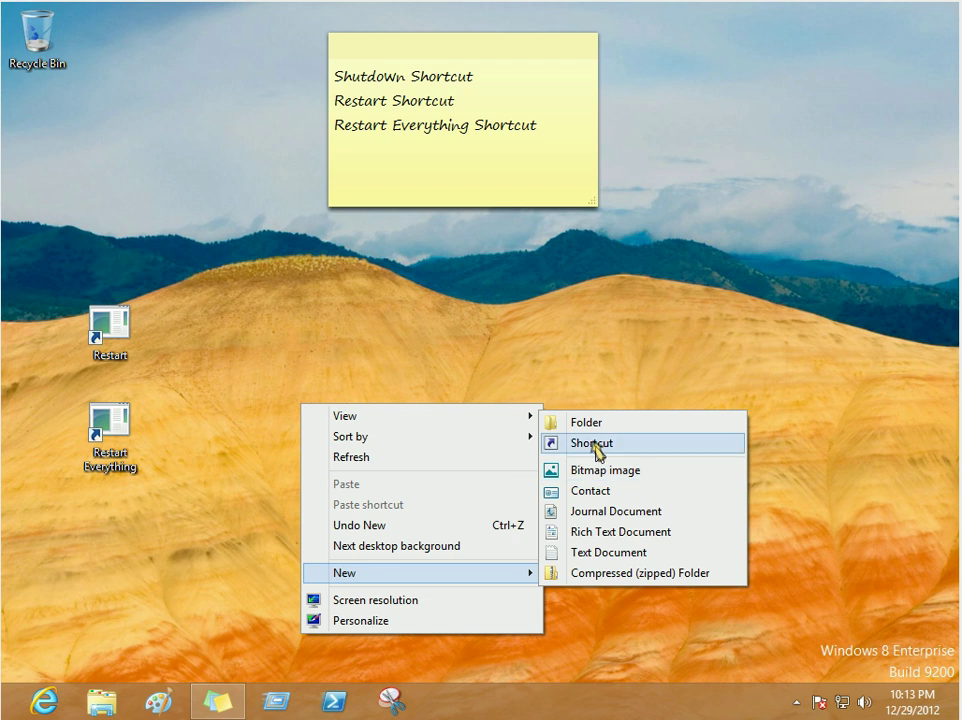
left_click(590, 443)
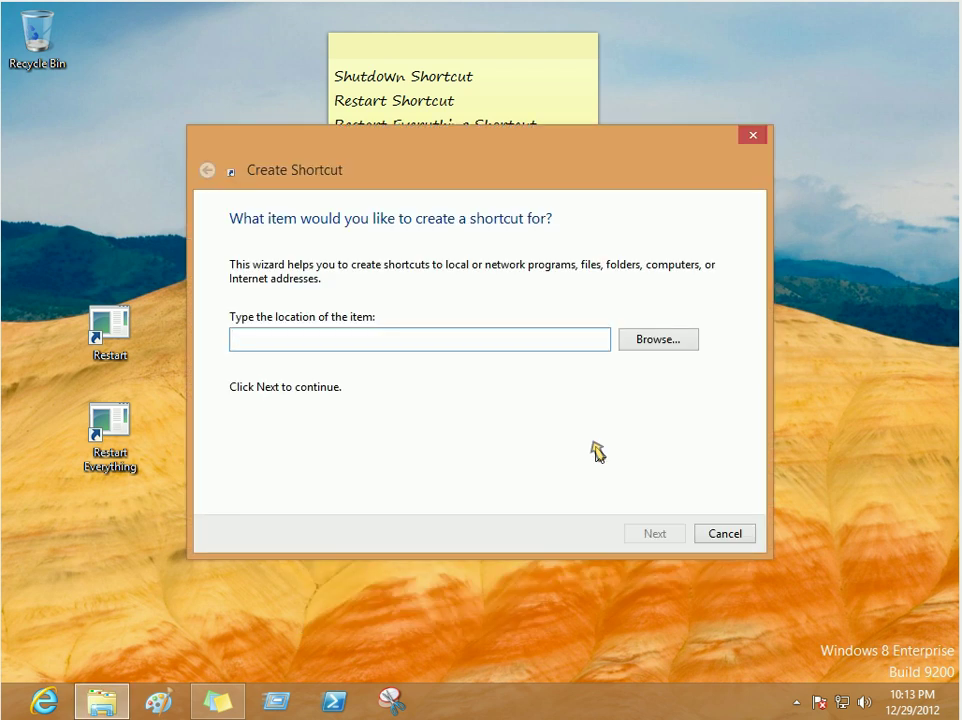
type("s")
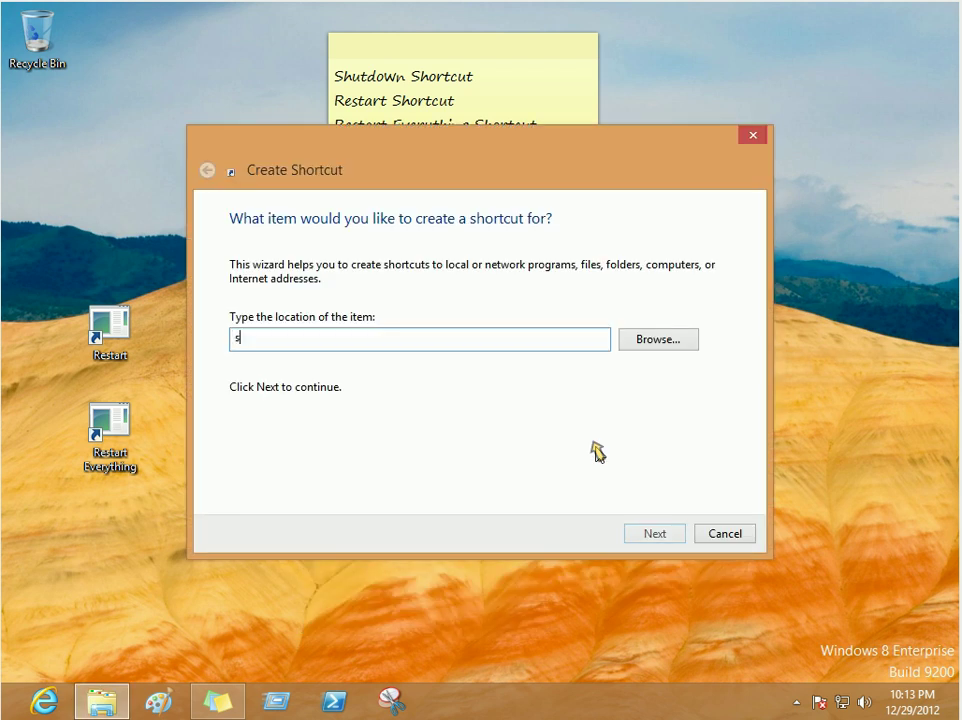
type("hutd")
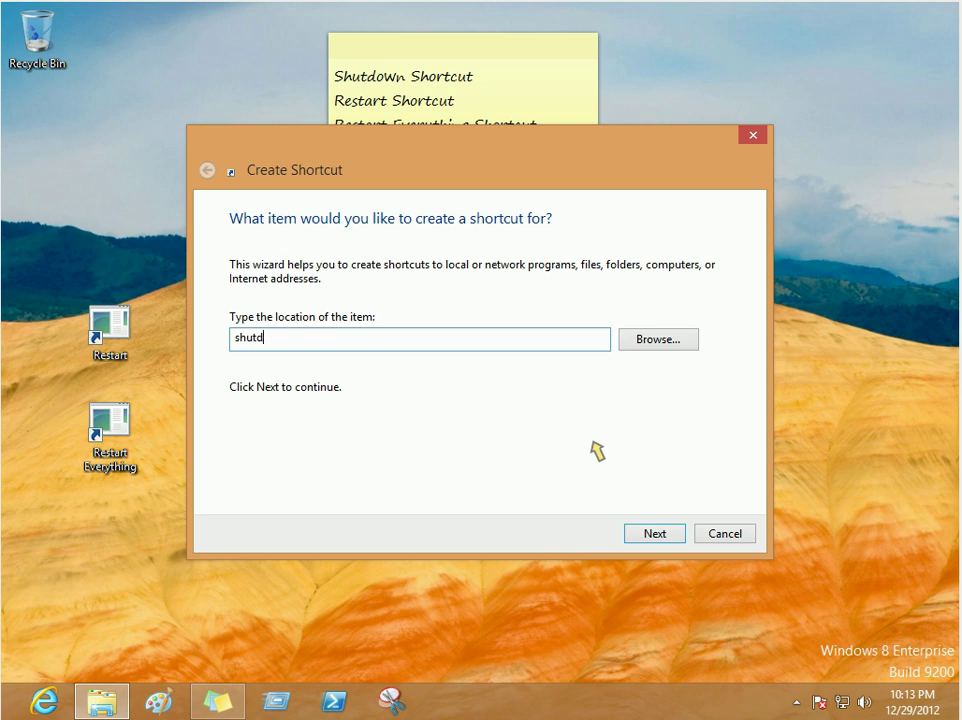
type("own")
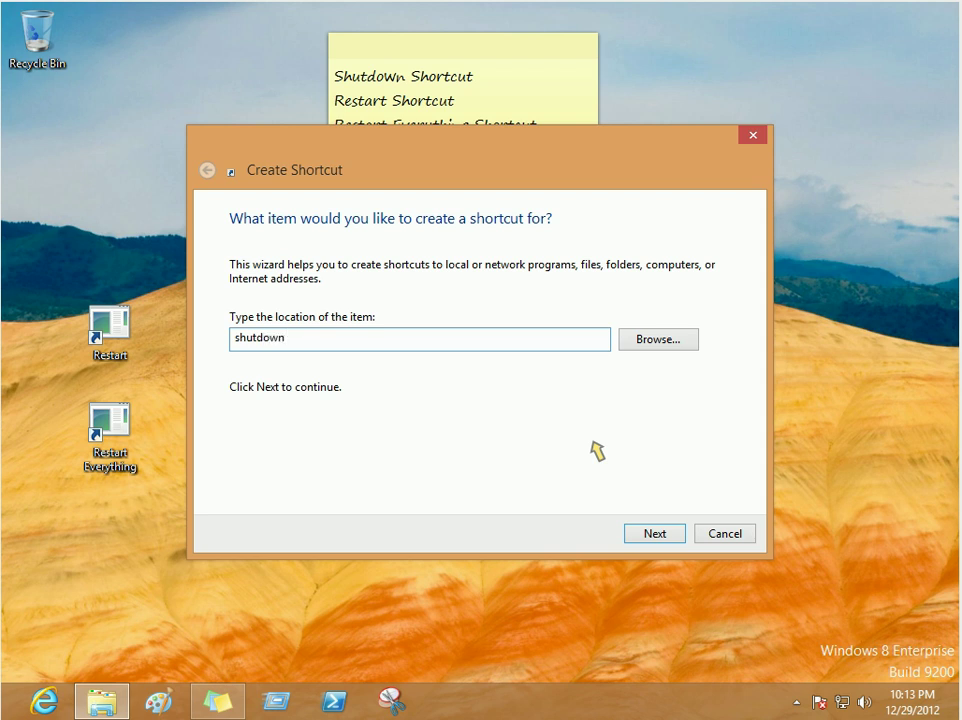
type("/s")
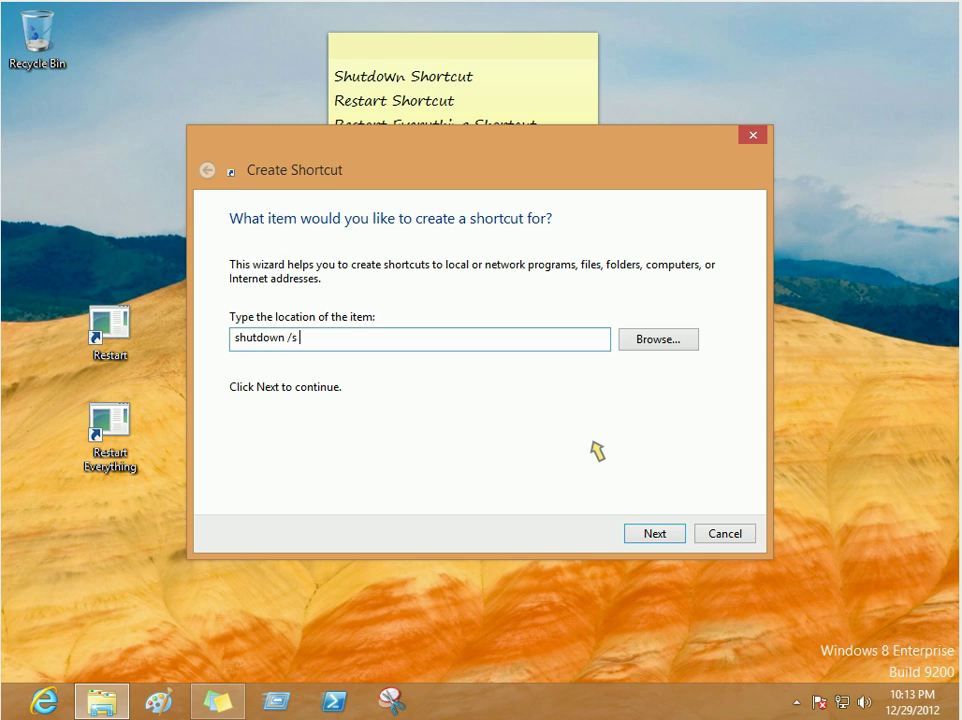
type("/")
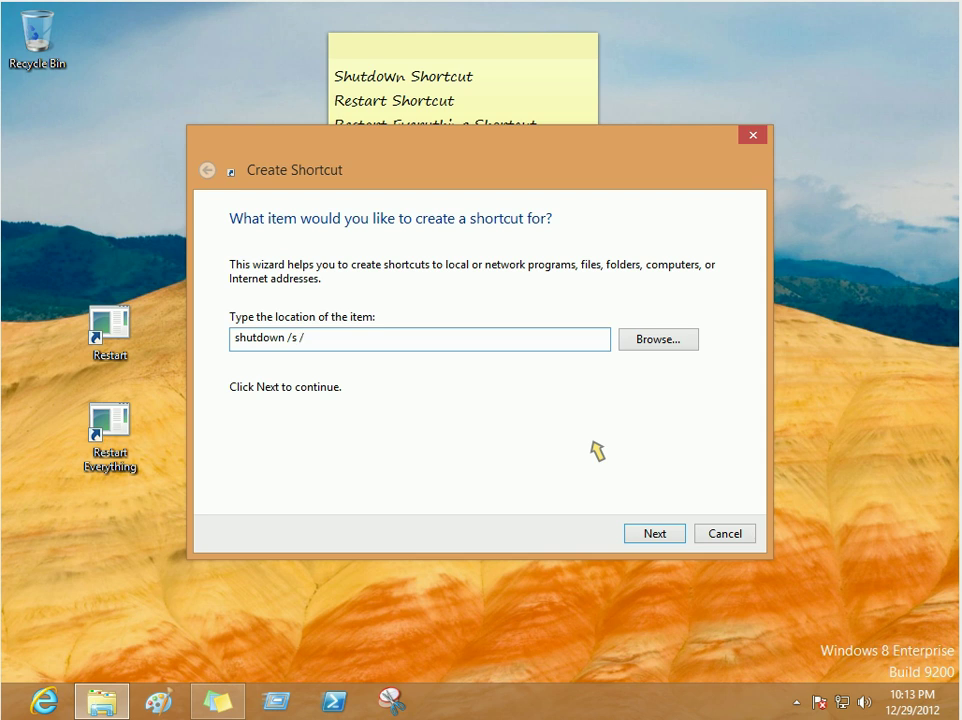
type("t 0")
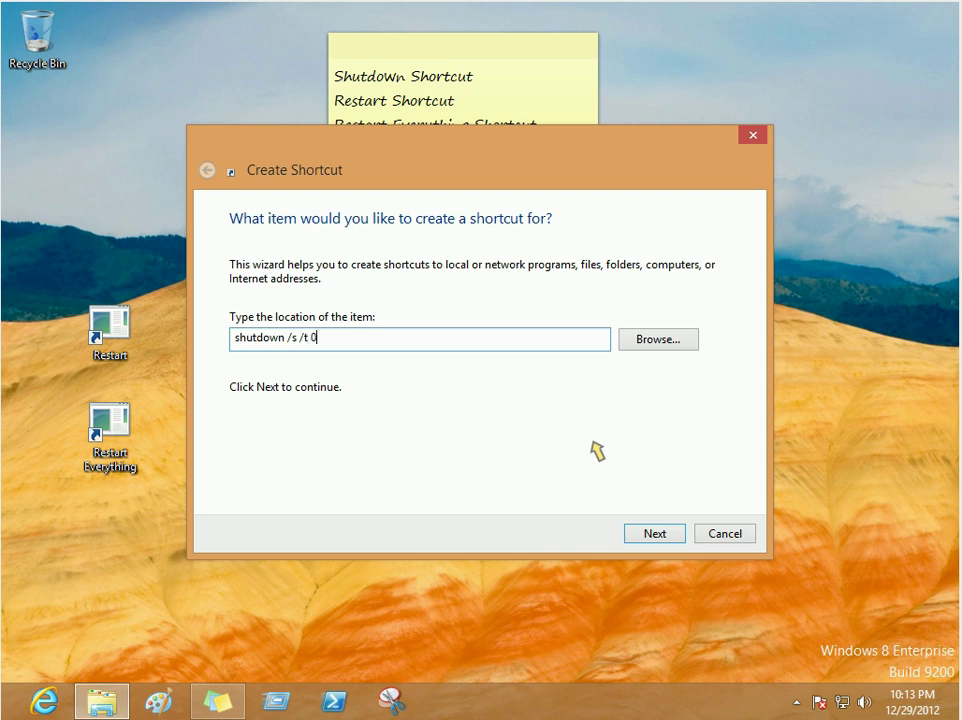
mouse_move(294, 350)
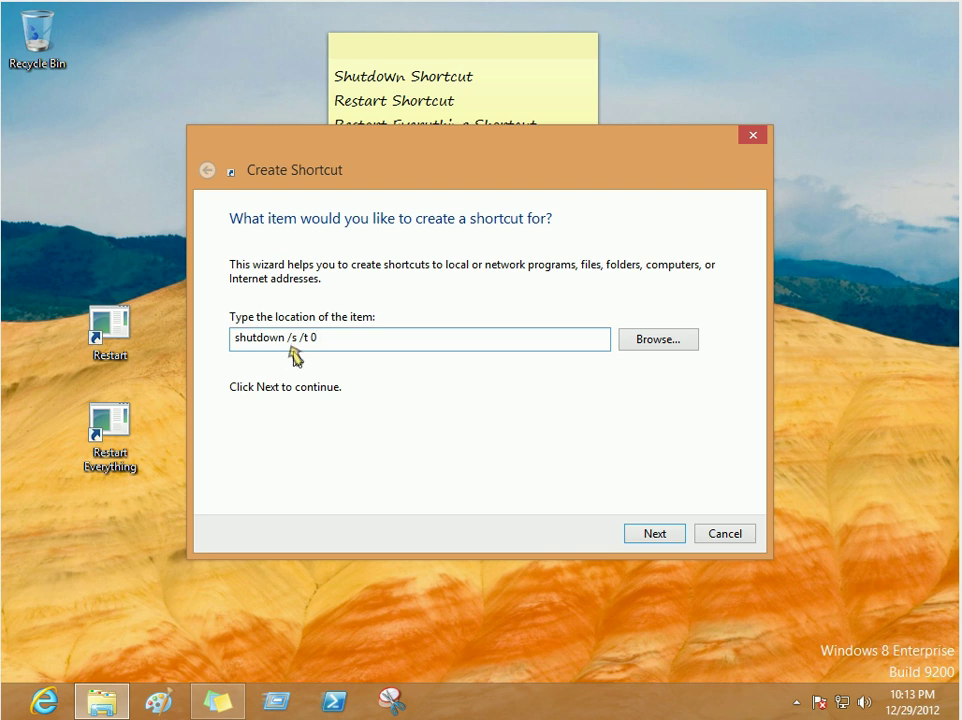
mouse_move(344, 371)
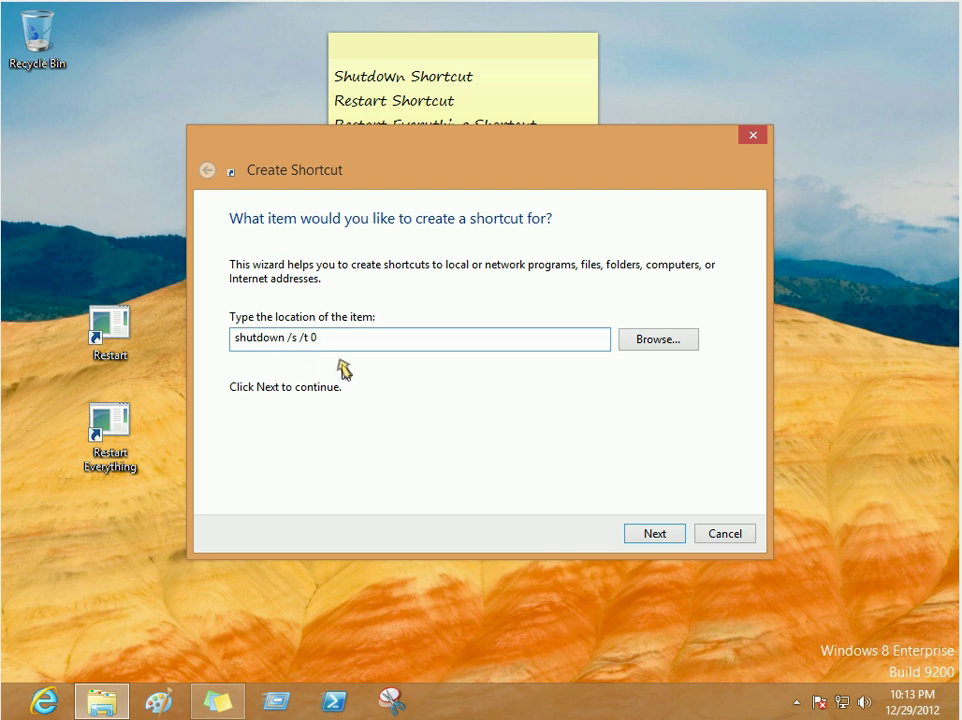
left_click(654, 533)
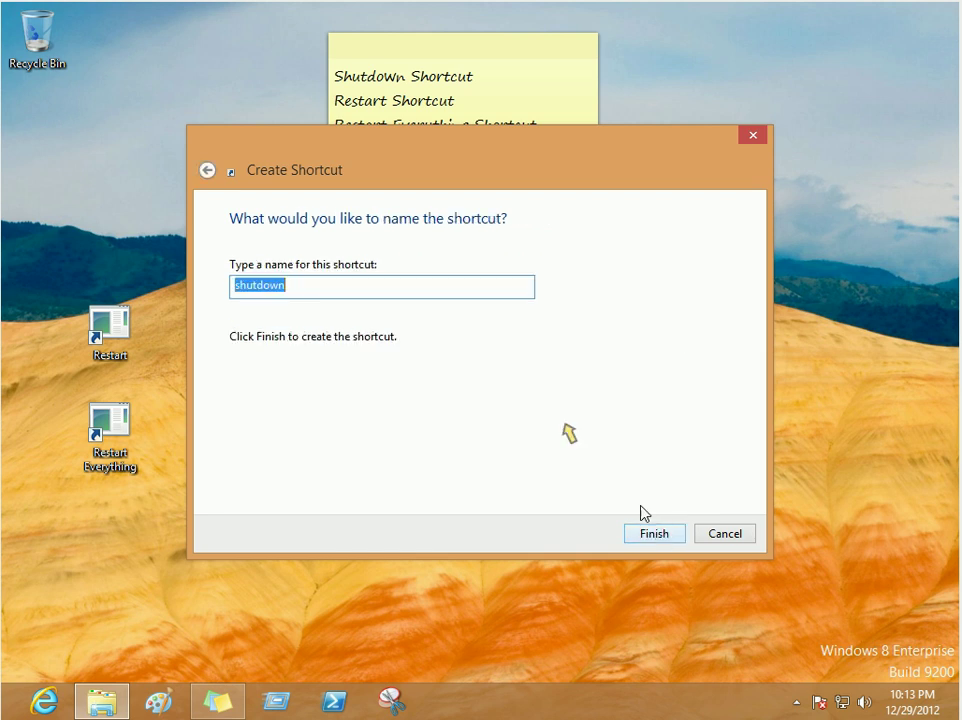
left_click(260, 286)
type("S")
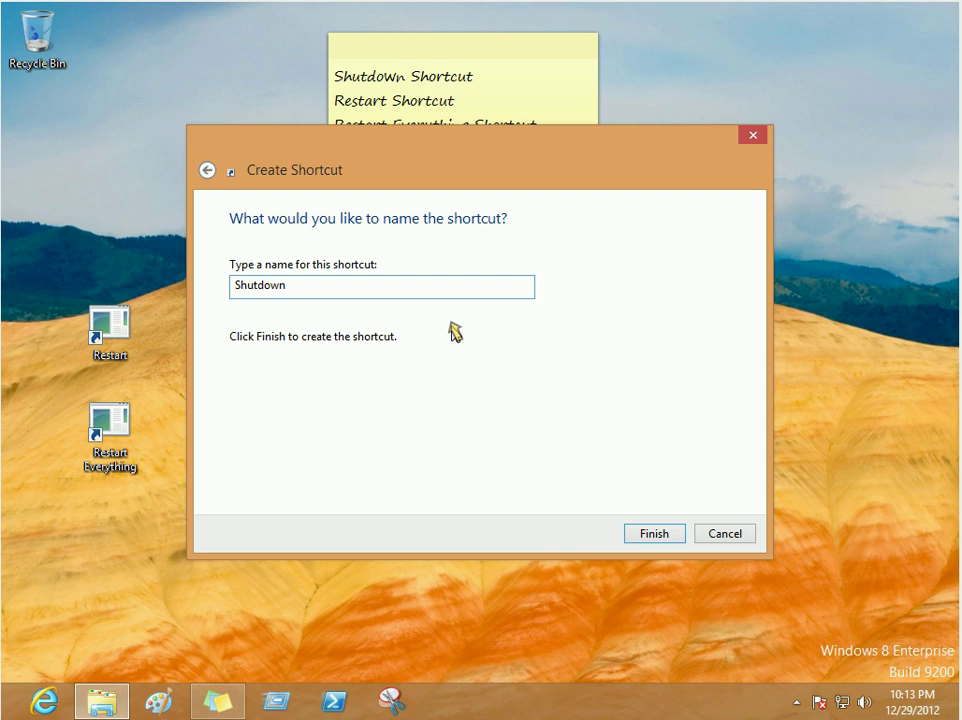
left_click(654, 533)
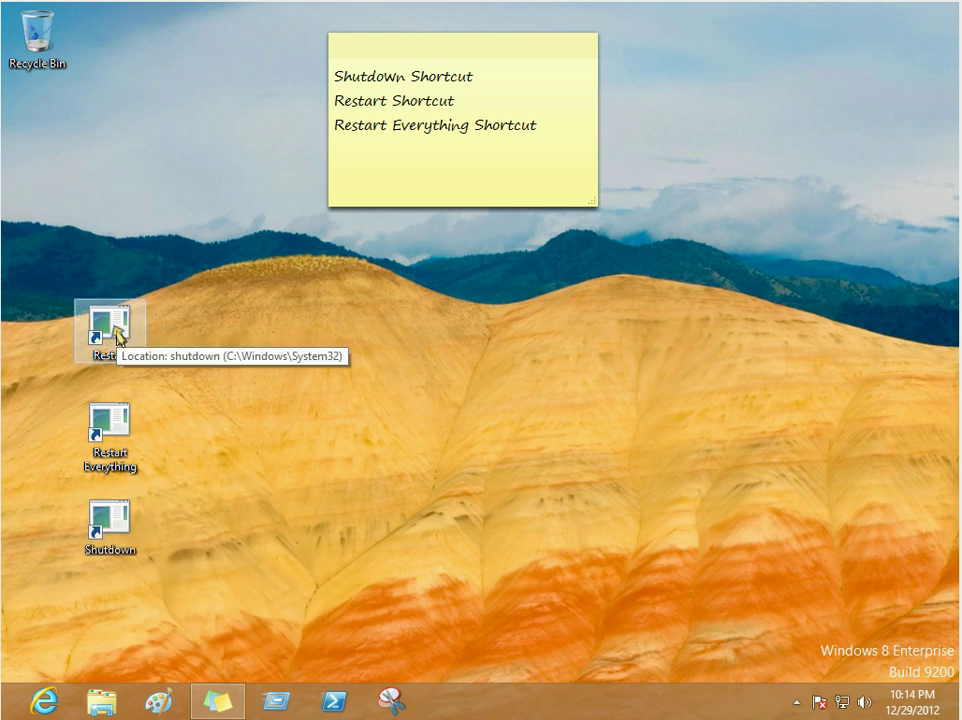
Set the Restart shortcut's icon to the blue circular-arrows icon from SHELL32.
right_click(110, 330)
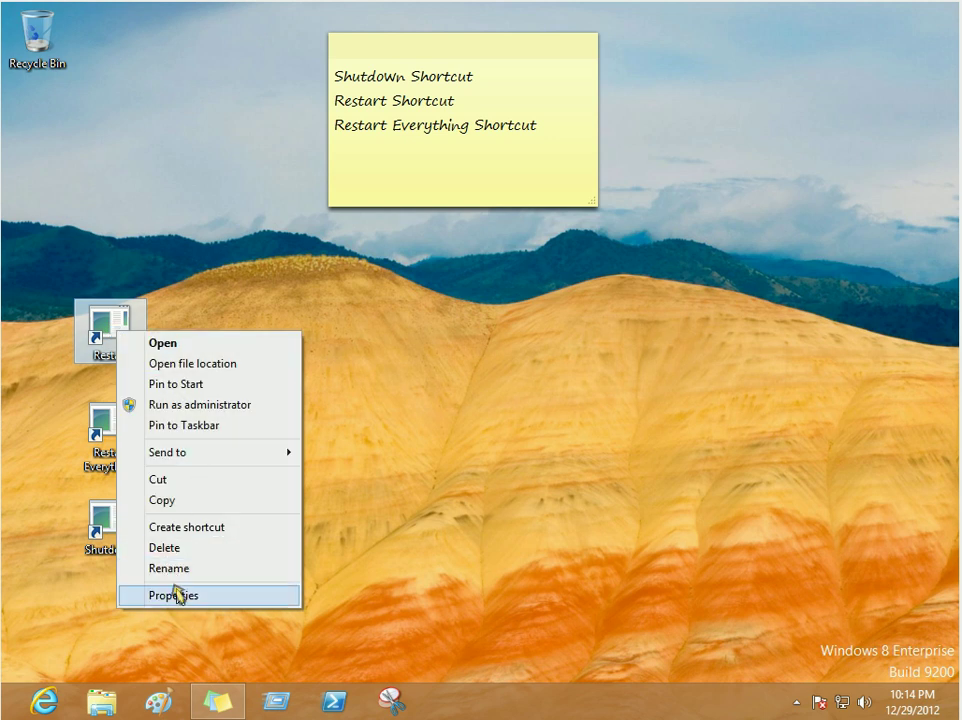
left_click(174, 595)
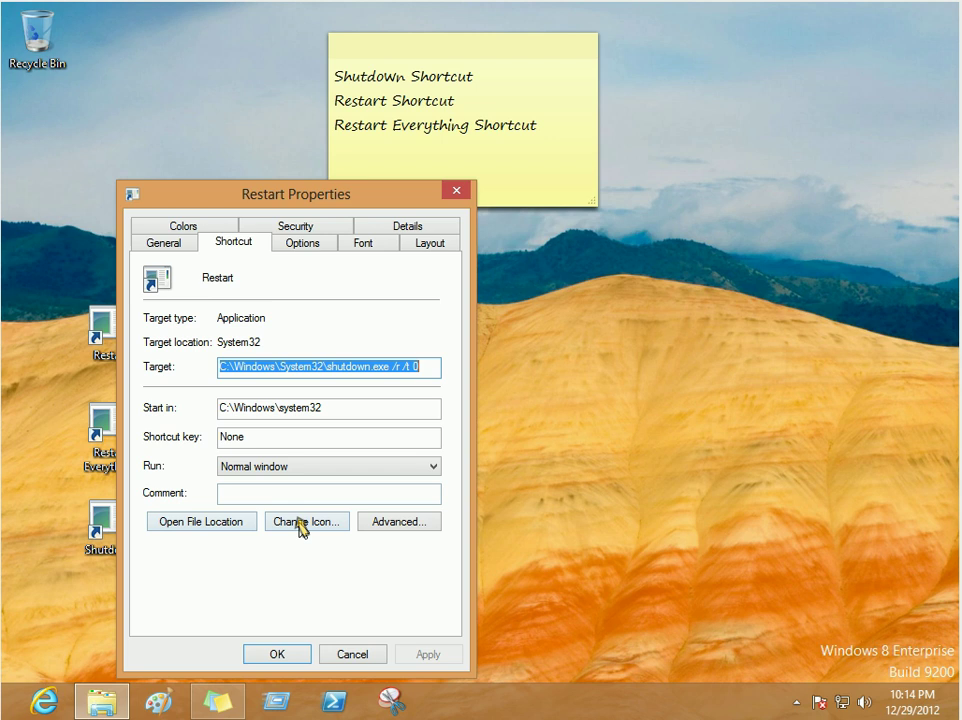
left_click(306, 521)
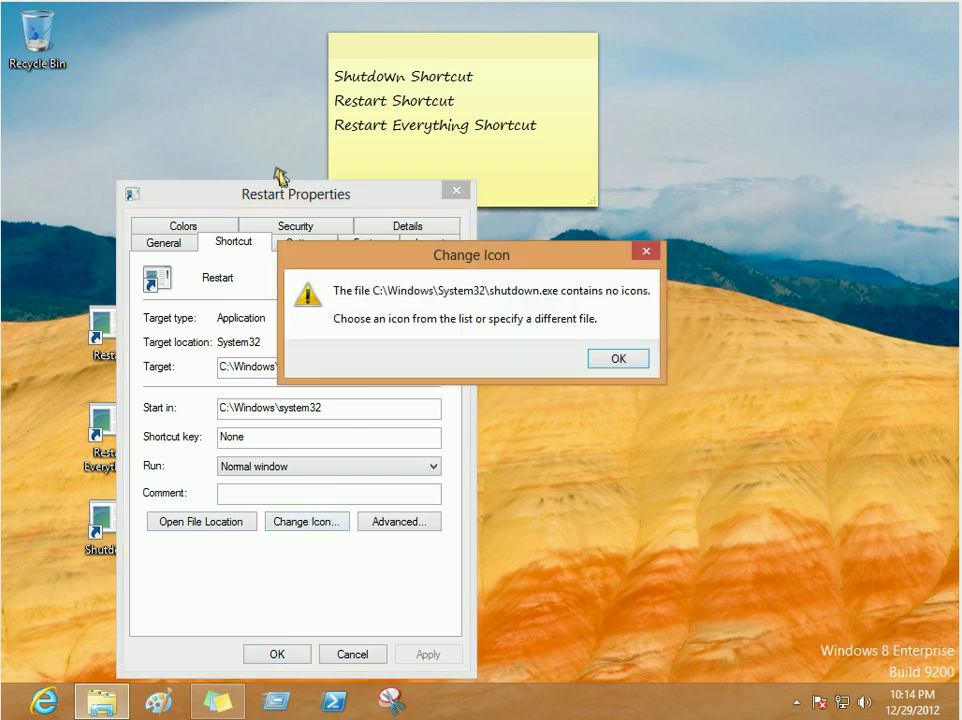
left_click(618, 358)
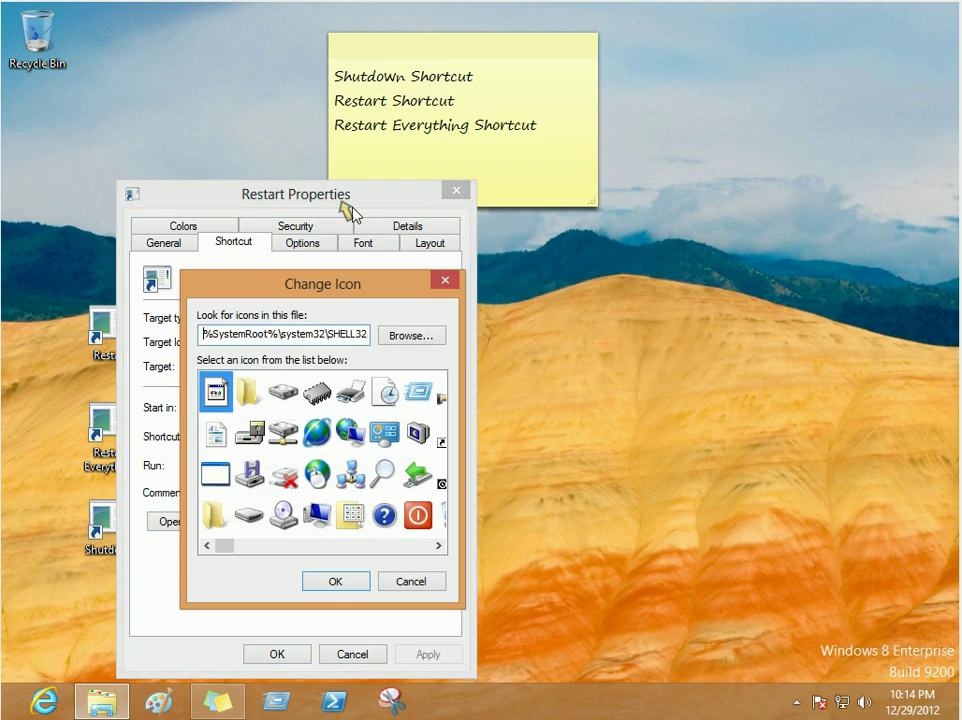
mouse_move(337, 291)
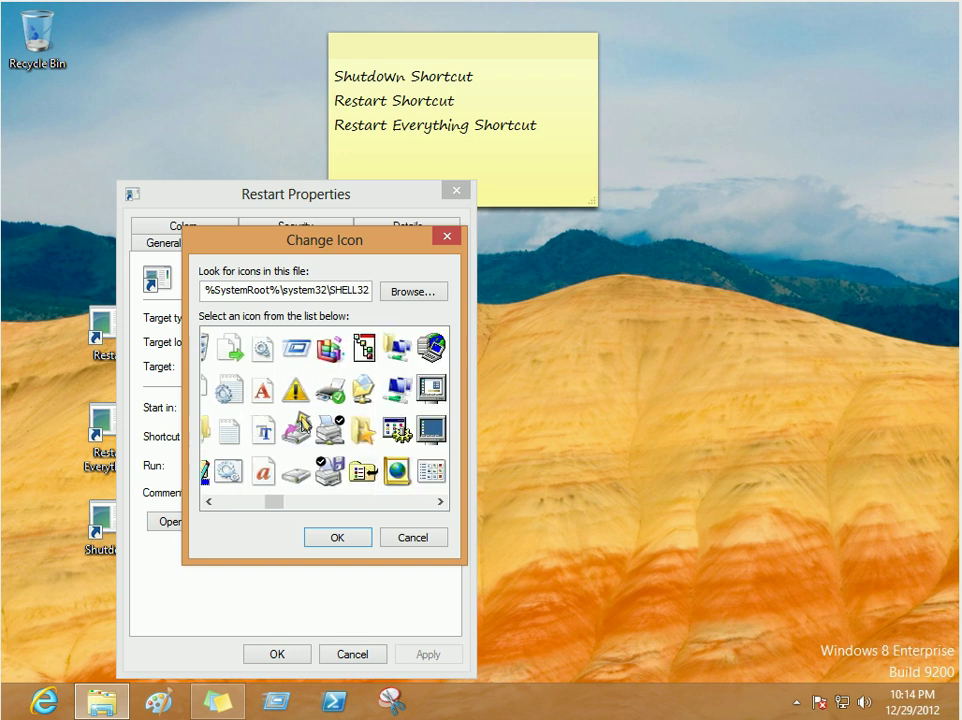
scroll("right", 3)
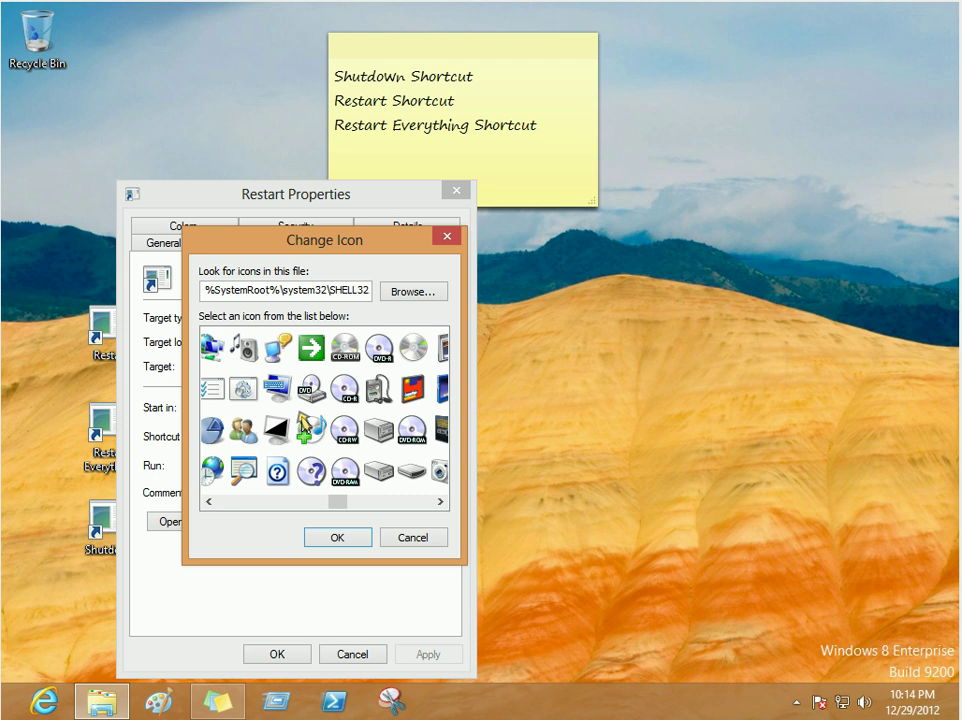
scroll("right", 3)
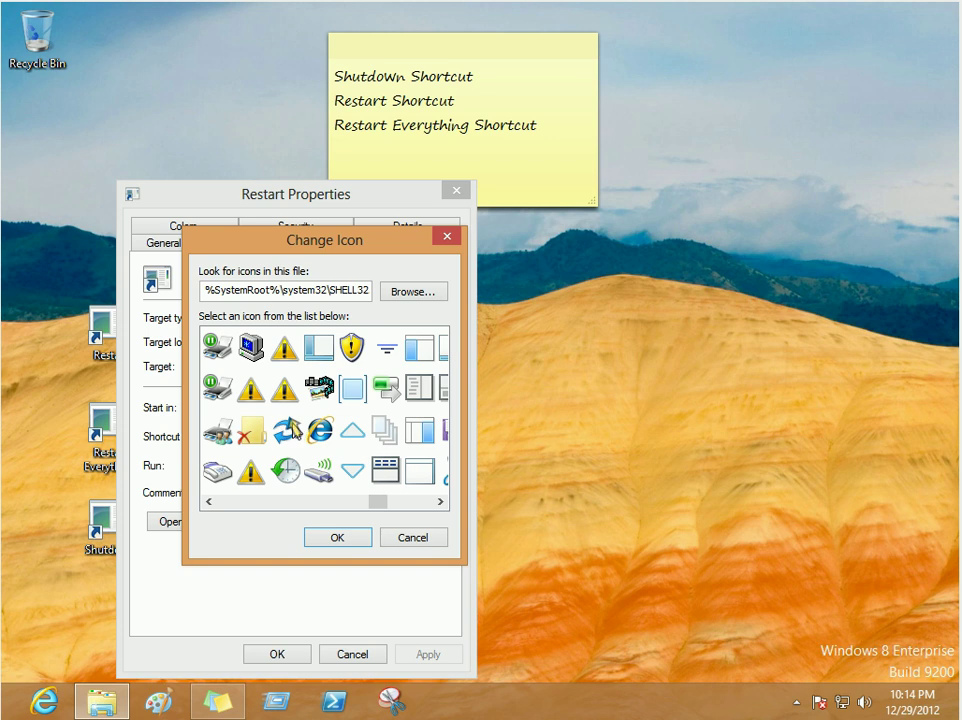
left_click(285, 430)
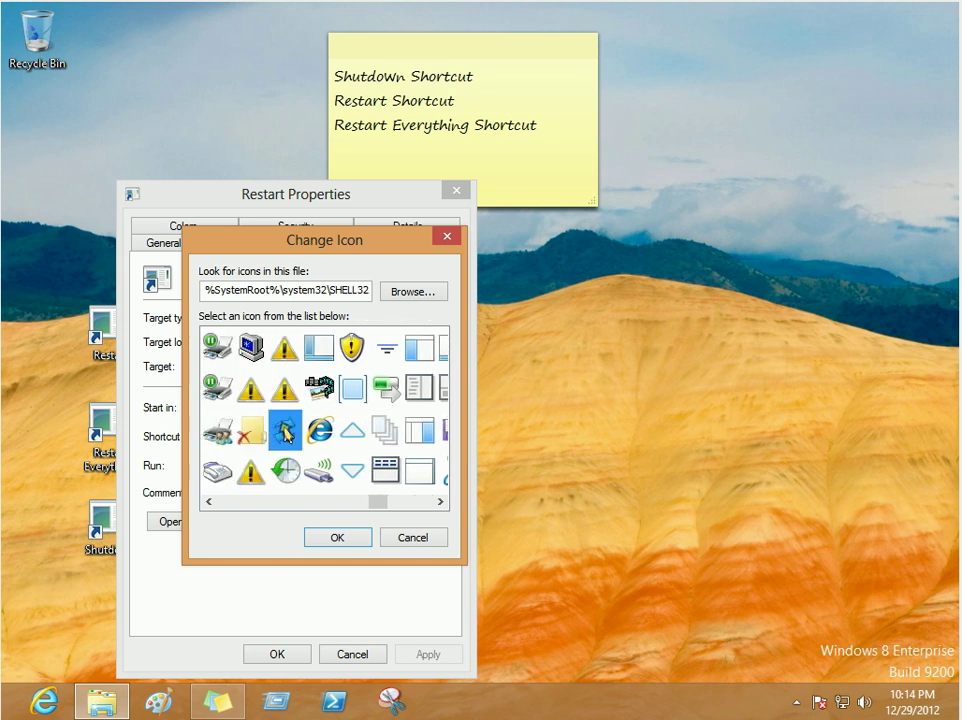
left_click(337, 537)
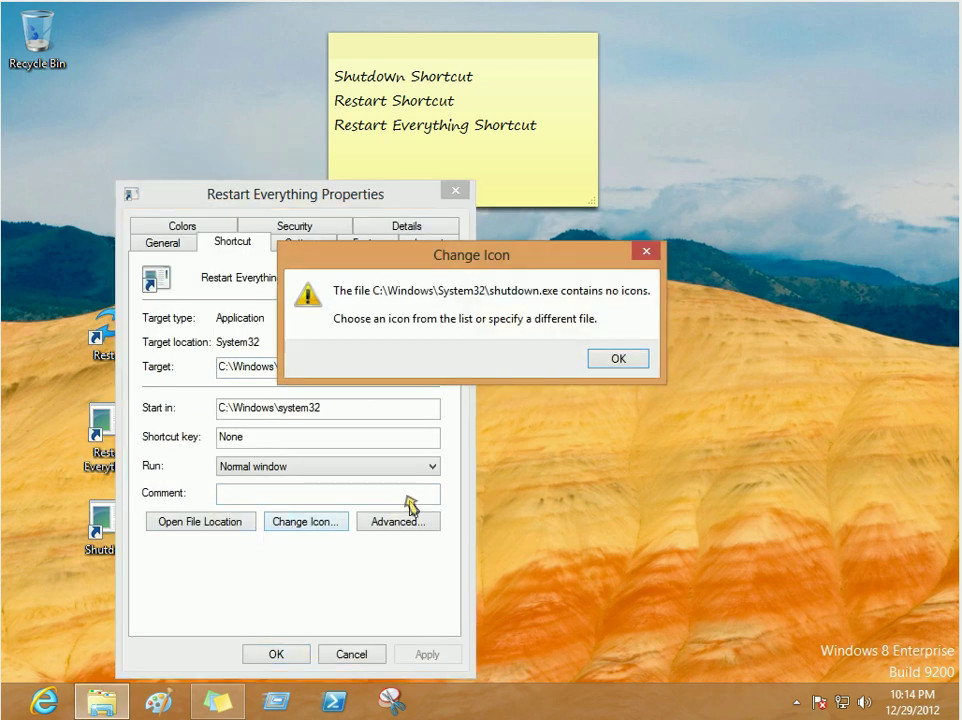
Apply the monitor-with-green-arrows icon to Restart Everything and save its properties.
left_click(618, 358)
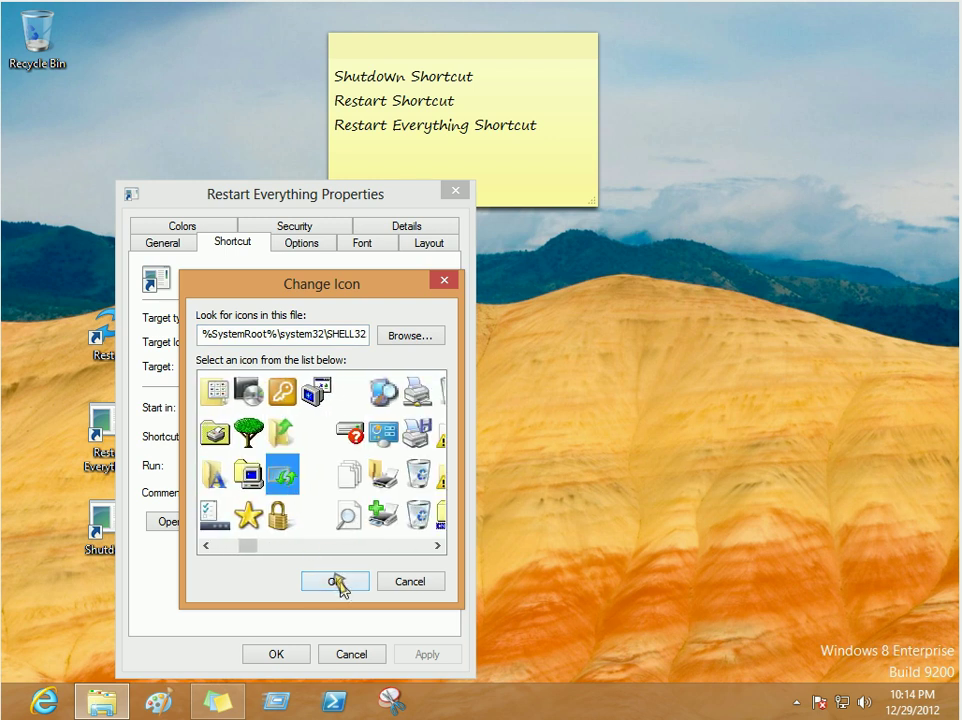
left_click(334, 581)
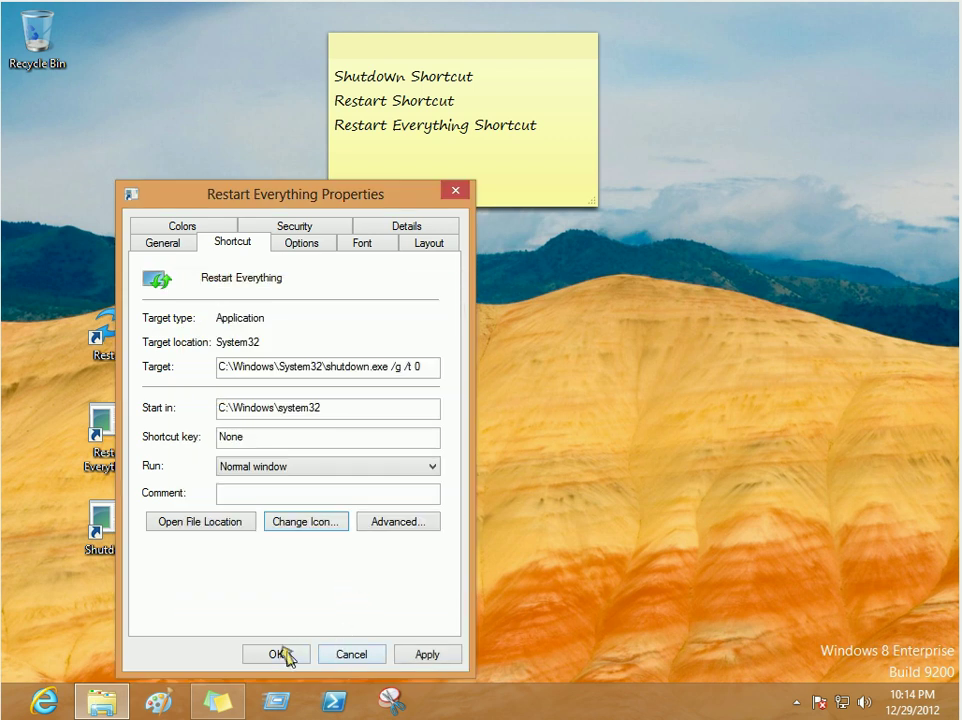
left_click(276, 653)
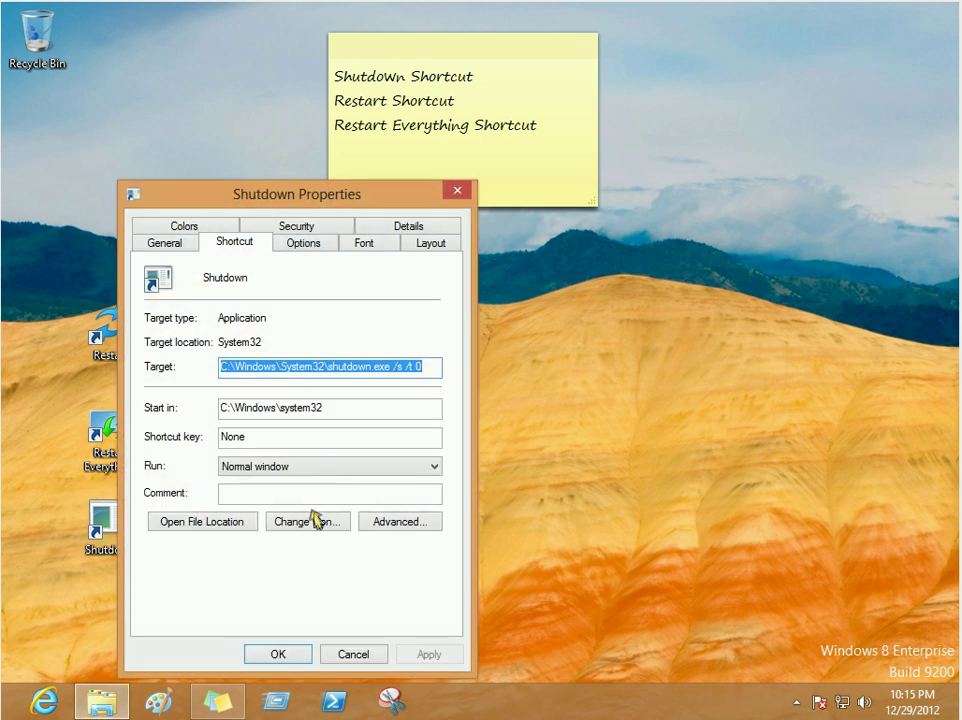
Apply the red power icon to the Shutdown shortcut and save its properties.
left_click(307, 521)
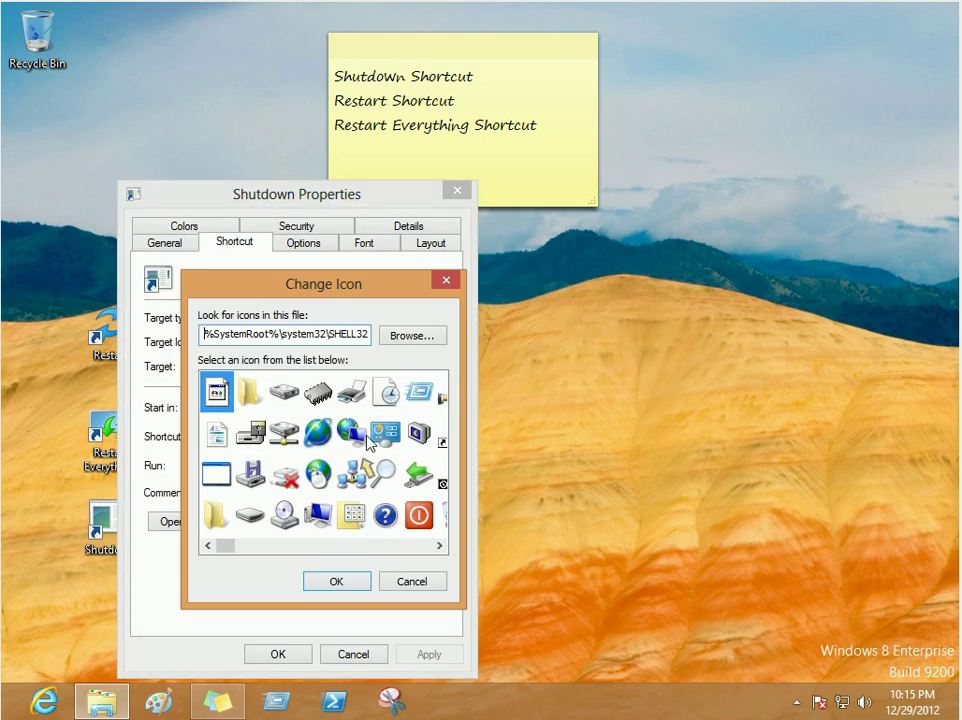
left_click(418, 514)
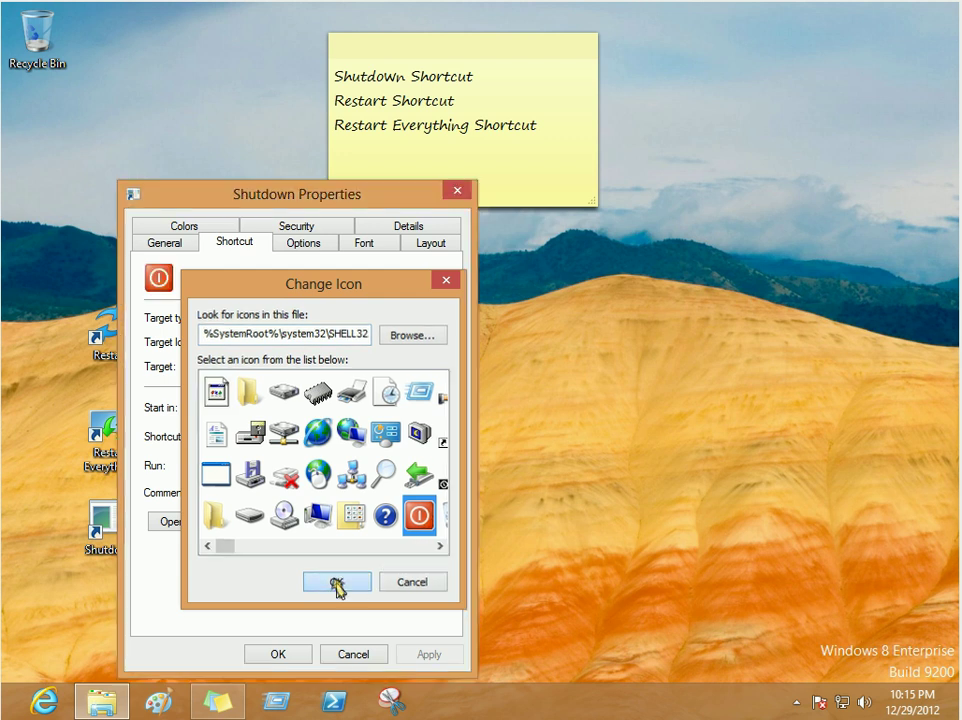
left_click(337, 581)
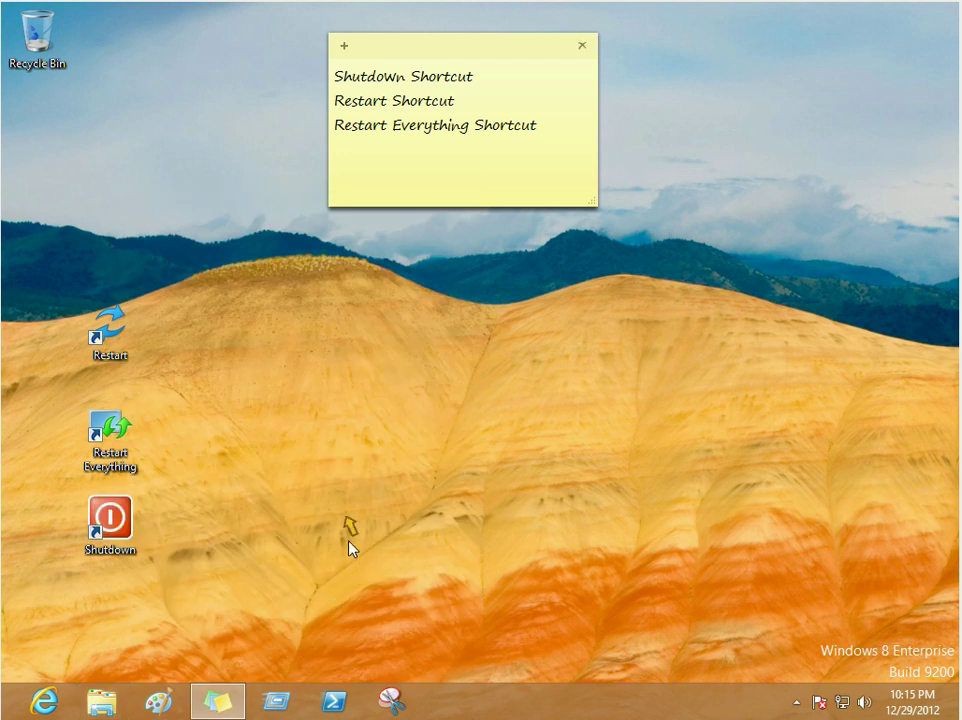
left_click(109, 330)
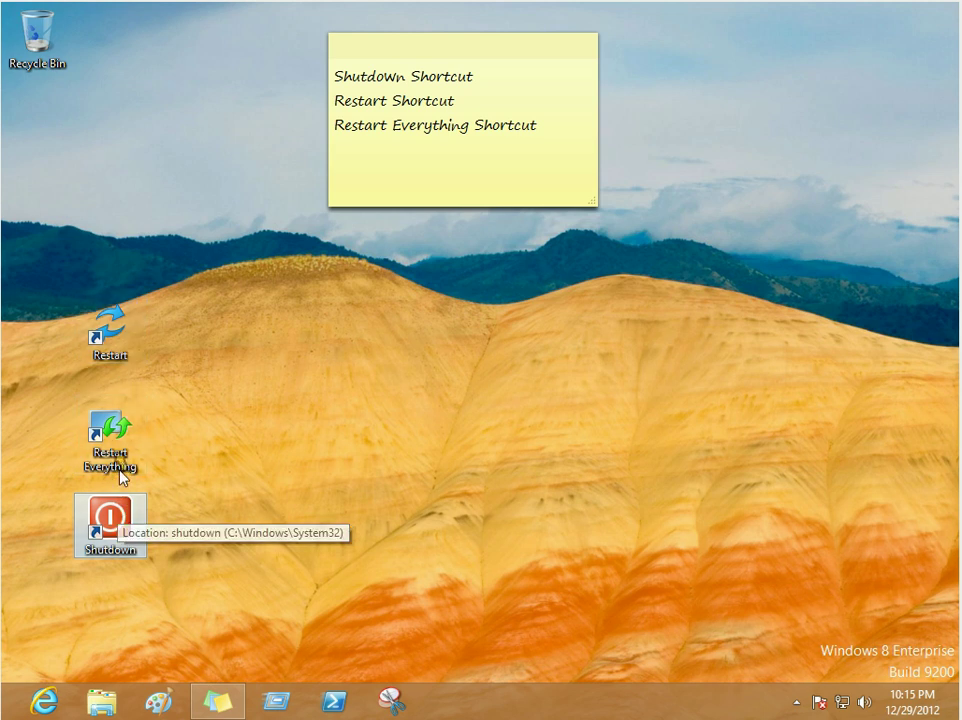
mouse_move(305, 414)
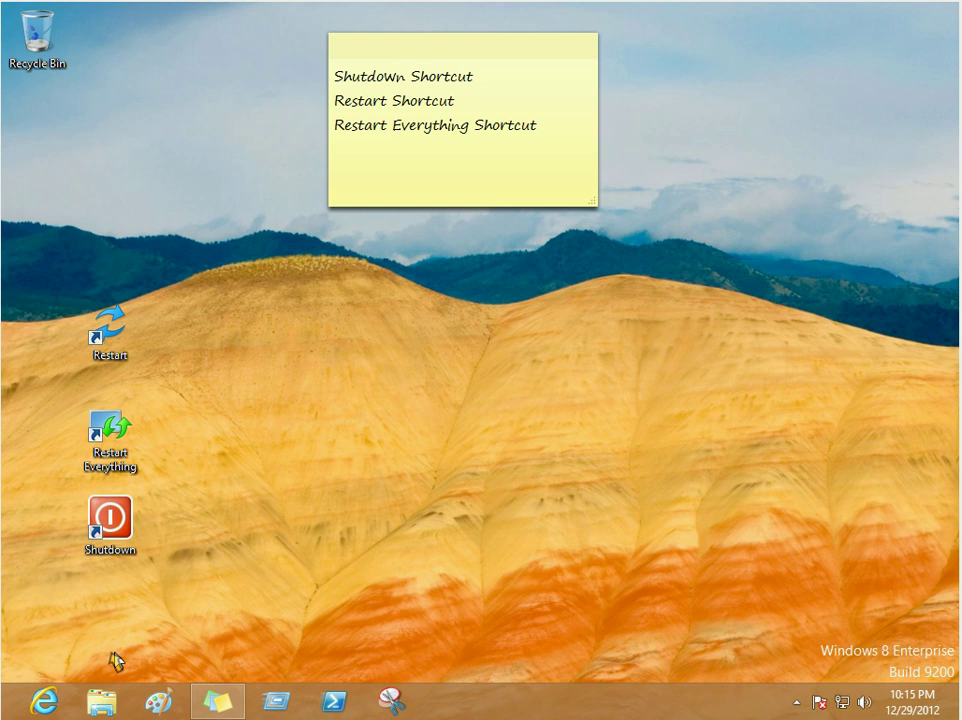
mouse_move(100, 700)
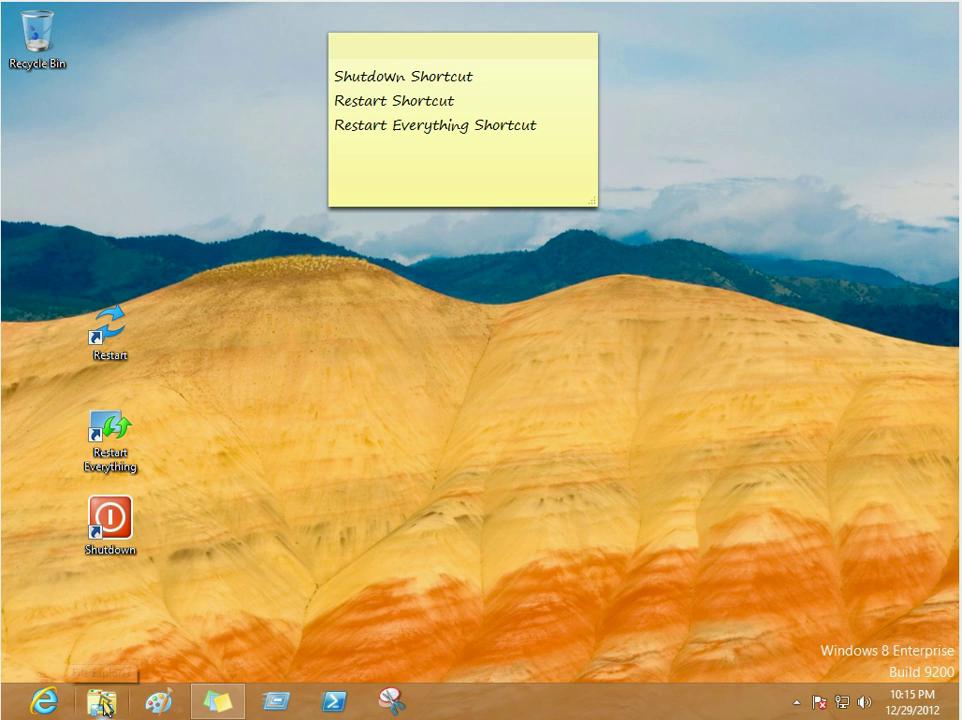
Navigate File Explorer to %UserProfile%\AppData\Local\Microsoft\Windows\Application Shortcuts.
left_click(100, 700)
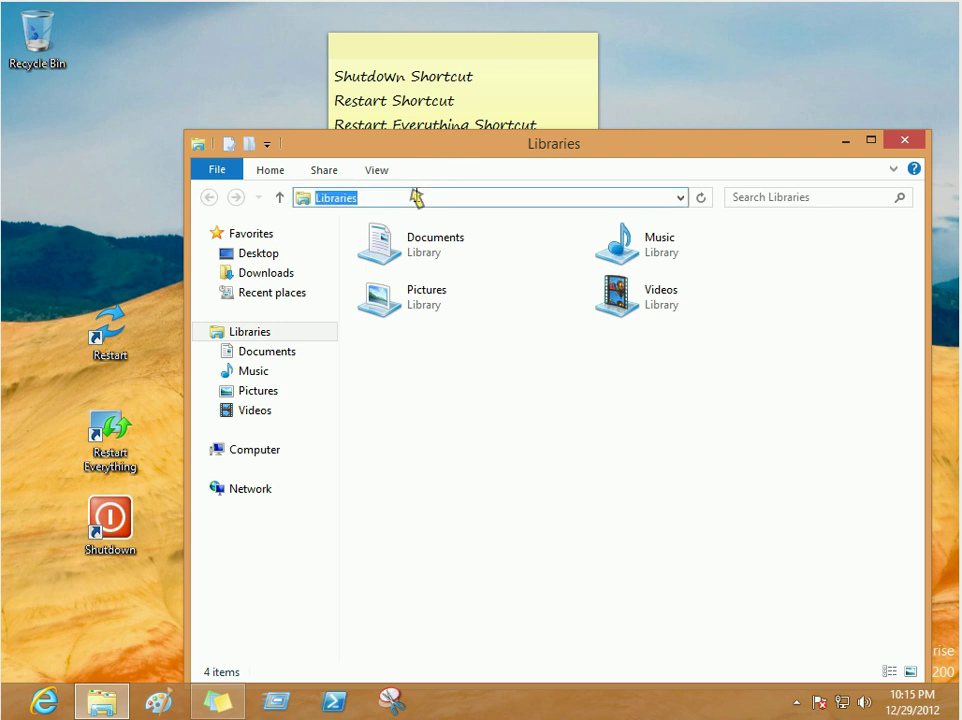
type("%")
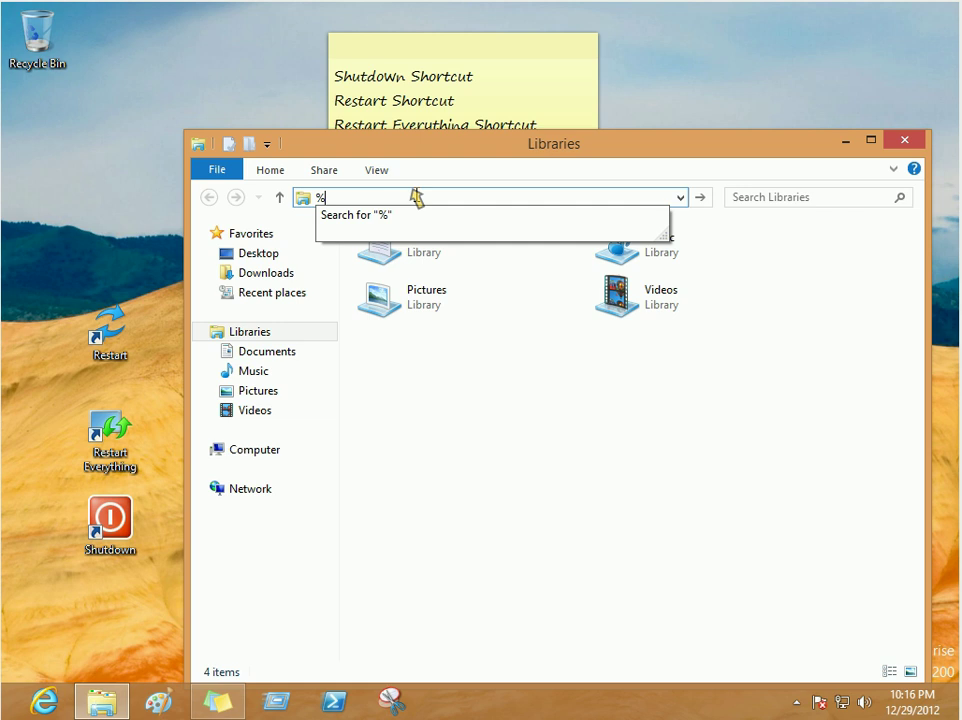
type("U")
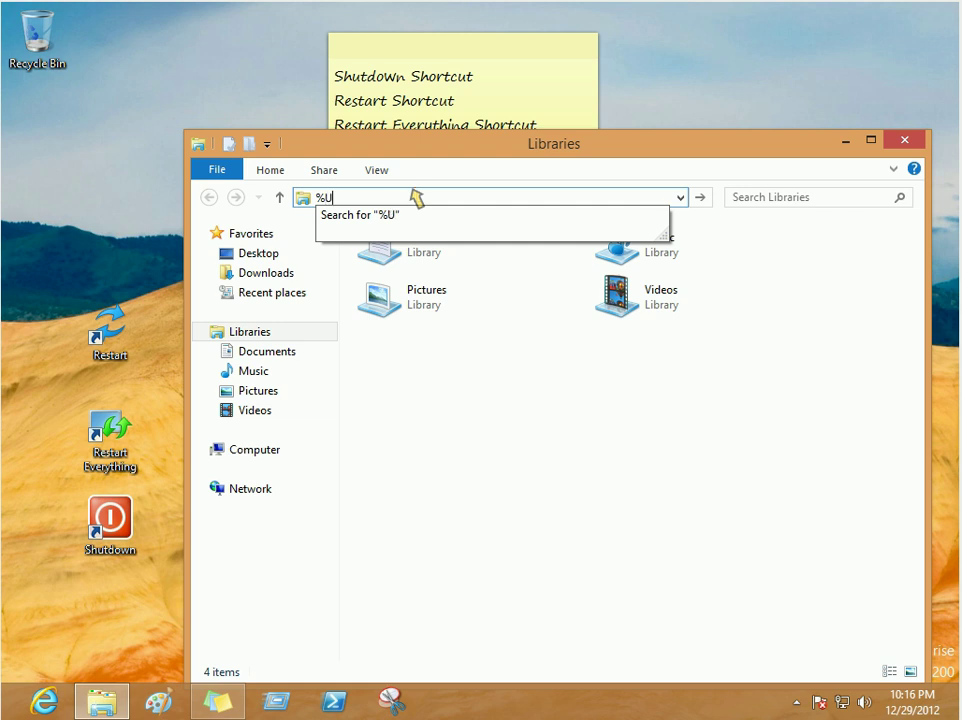
type("serP")
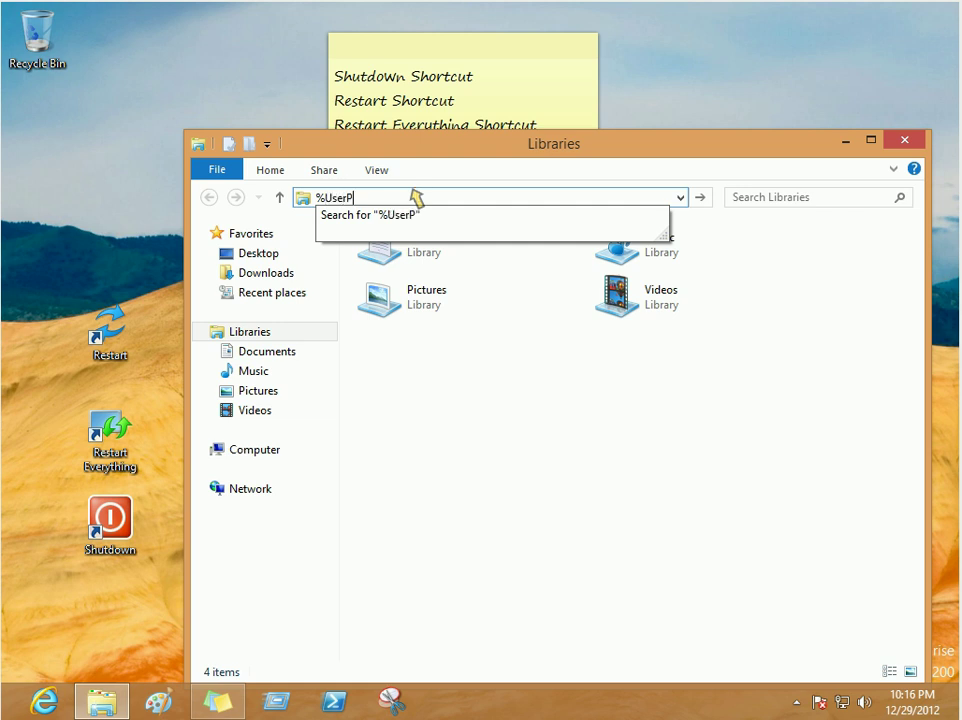
type("rofile")
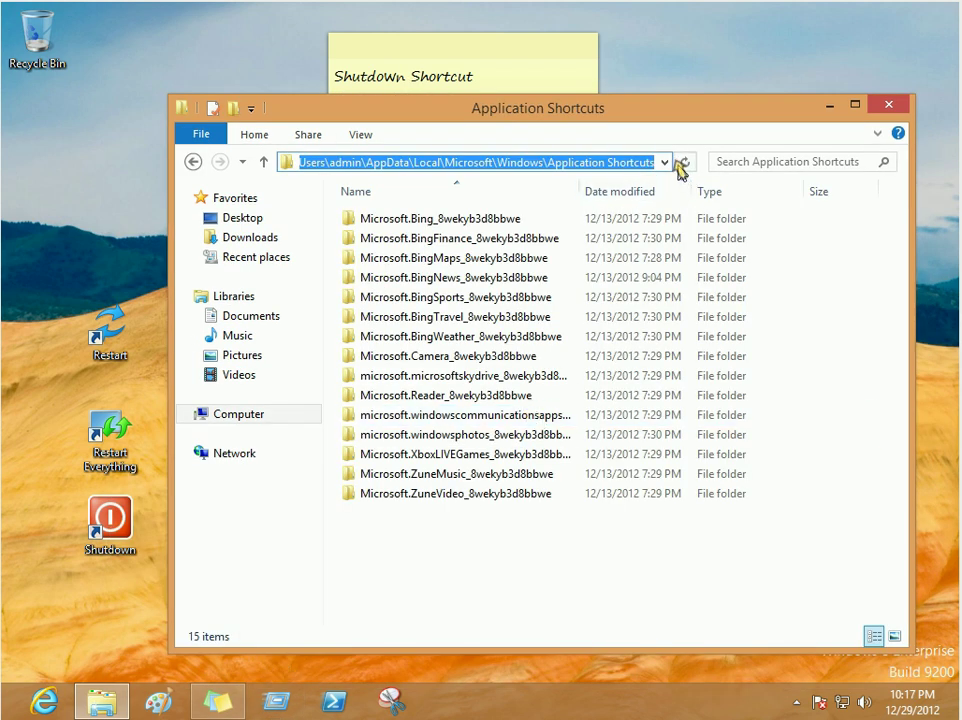
mouse_move(684, 161)
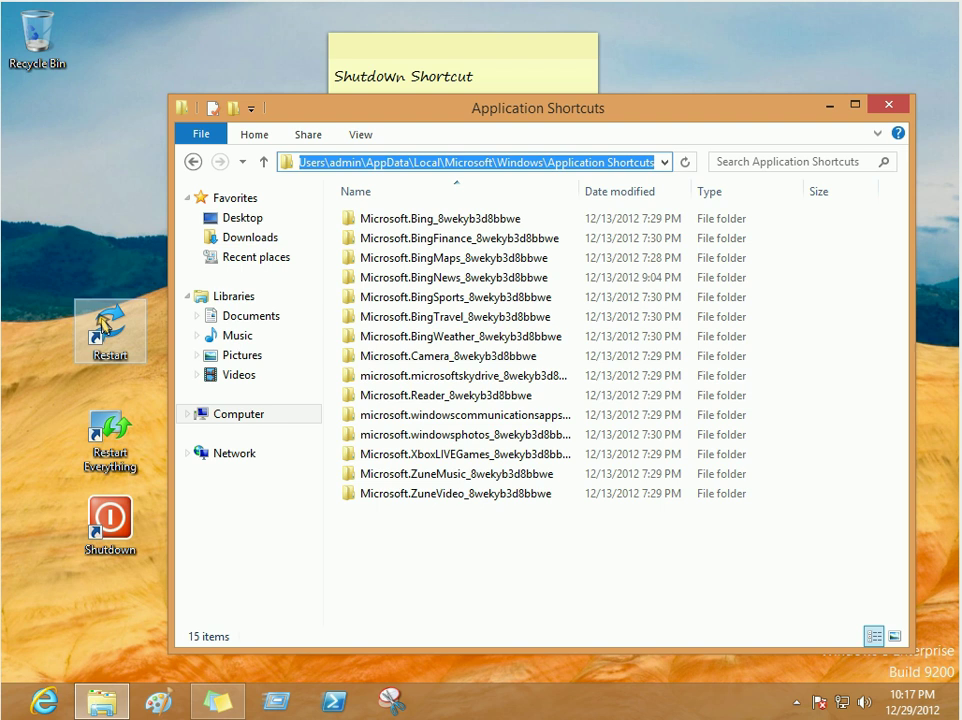
left_click(442, 540)
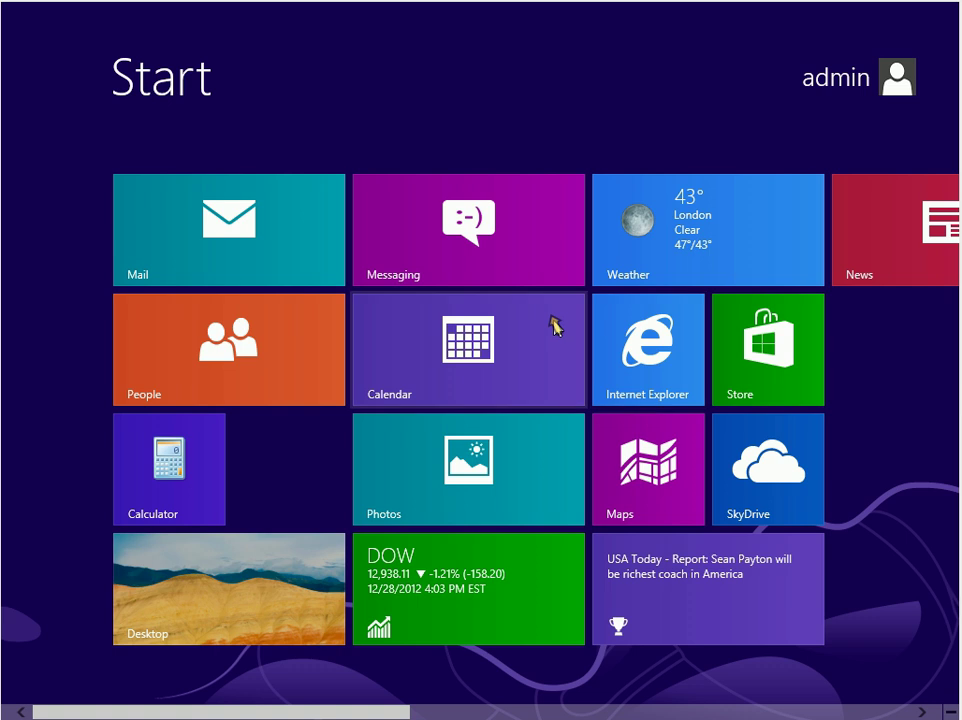
Scroll the Start screen to group the Restart, Restart Everything and Shutdown tiles.
scroll("right", 3)
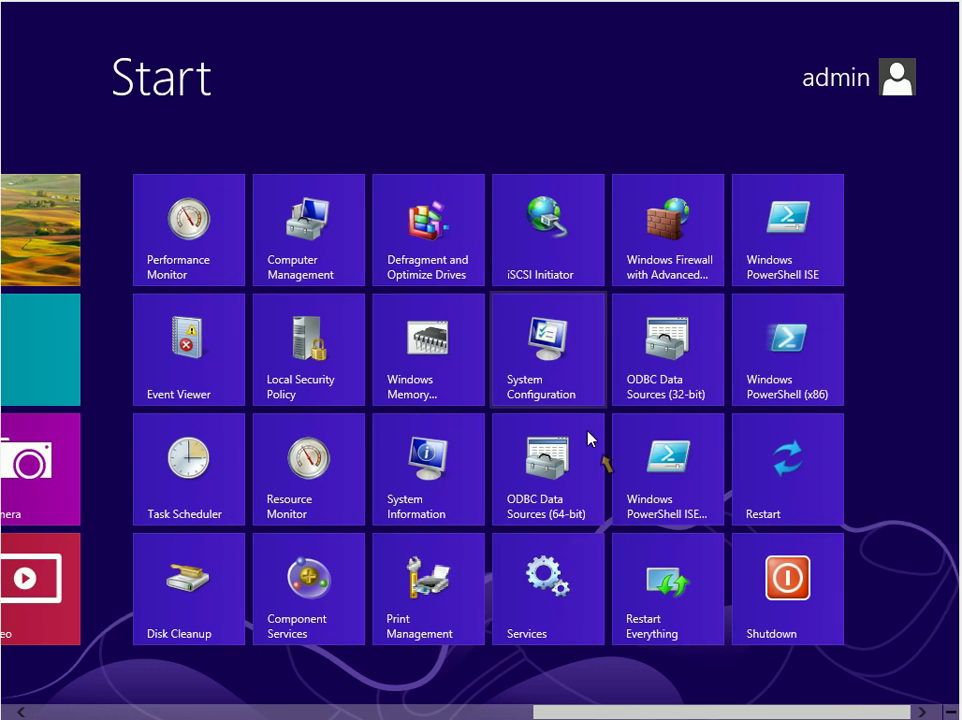
mouse_move(787, 588)
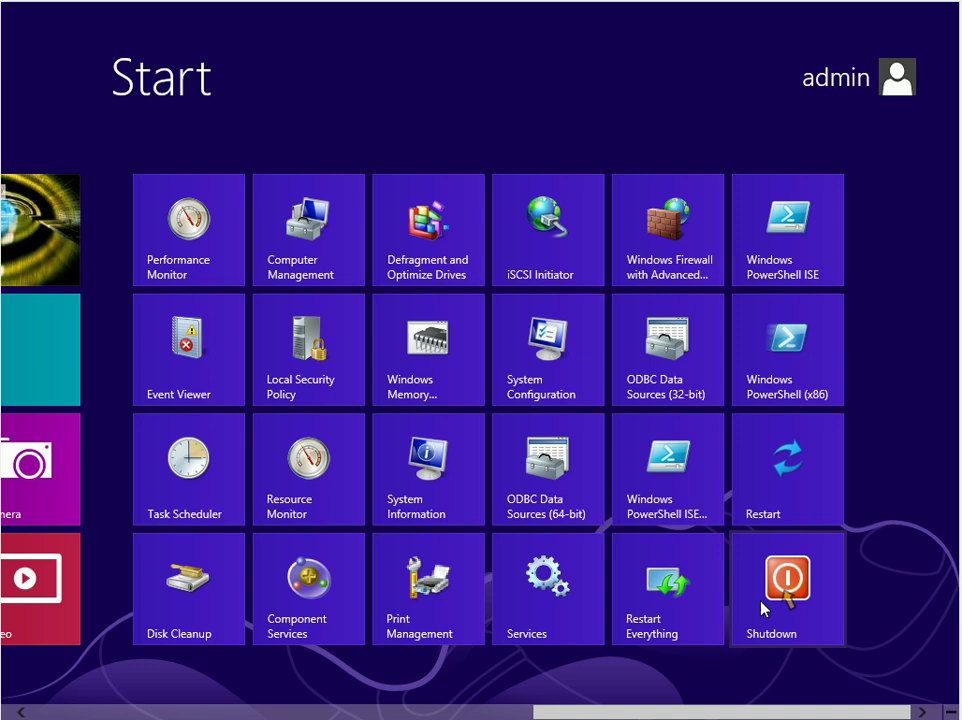
mouse_move(815, 478)
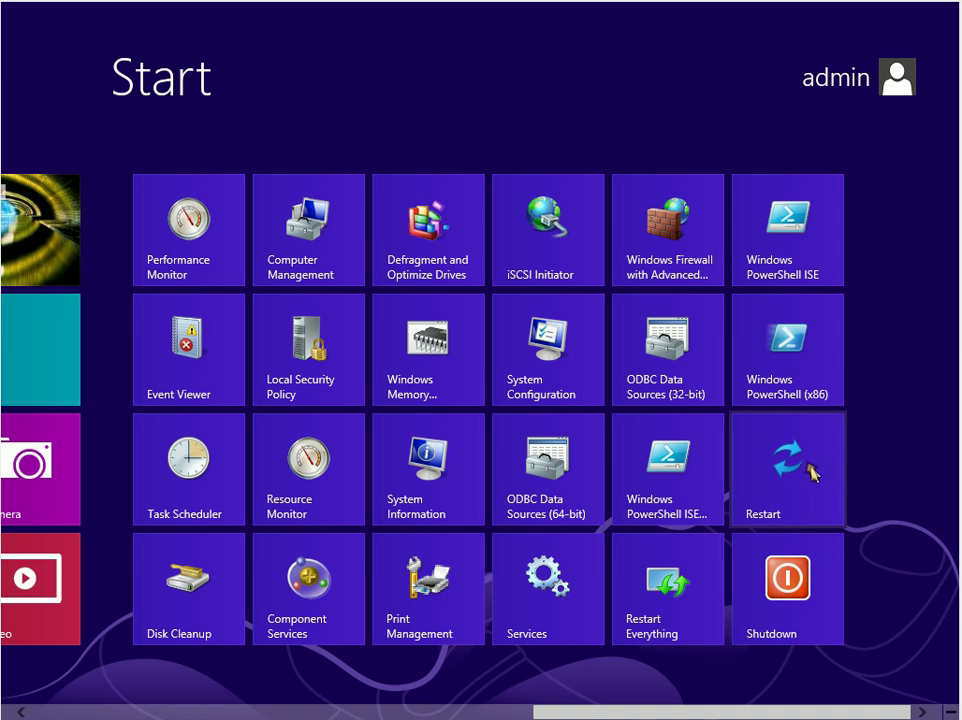
mouse_move(786, 488)
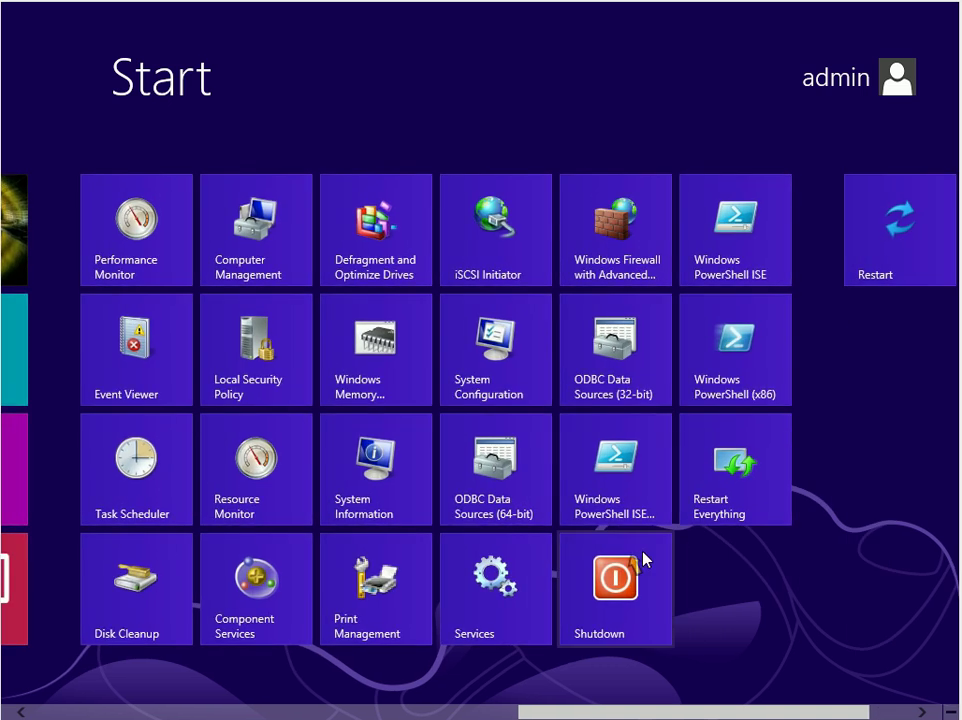
scroll("right", 3)
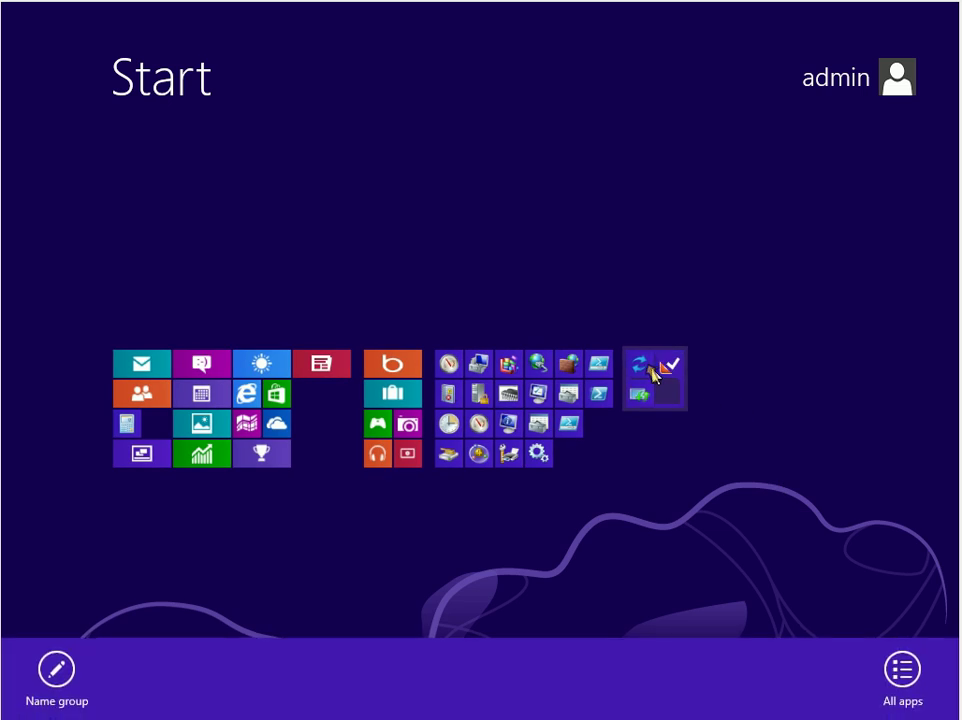
Name the power-tile group 'Shutdown'.
left_click(56, 675)
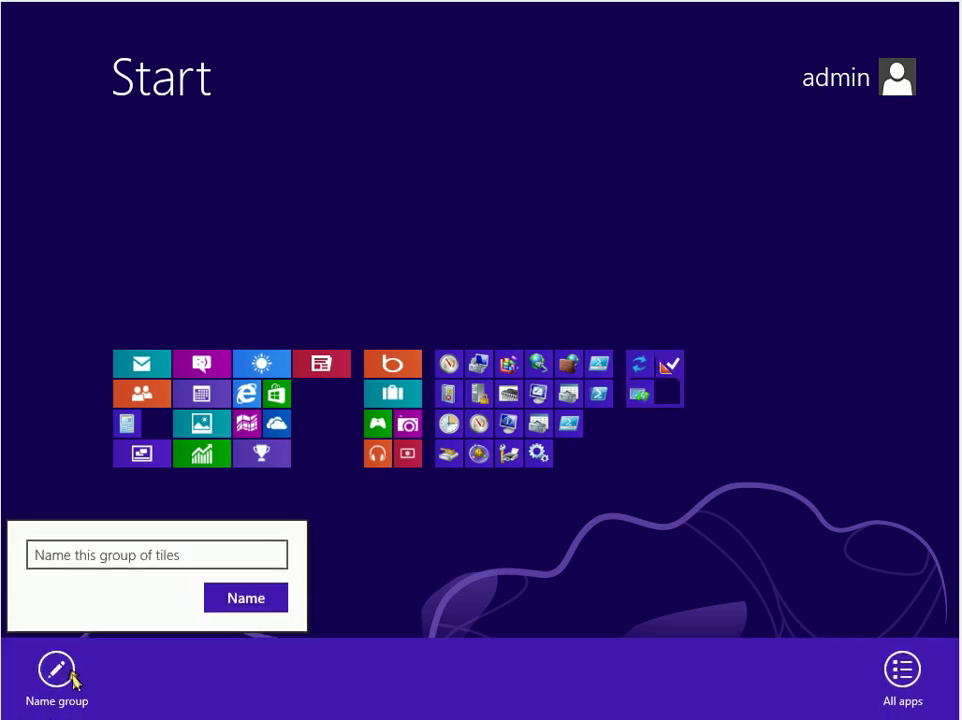
type("s")
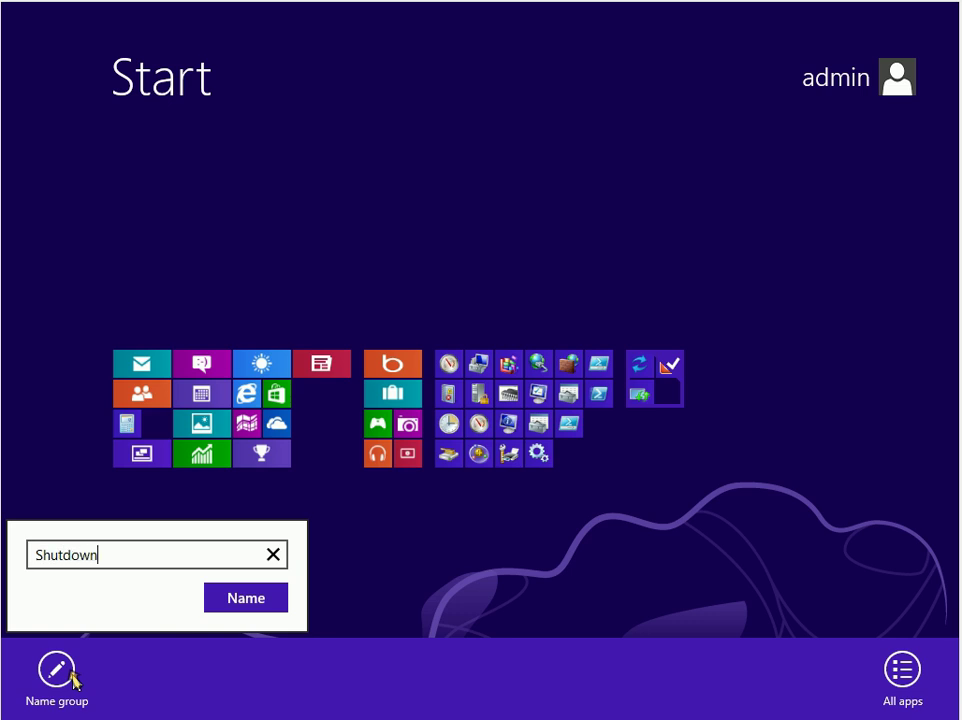
left_click(245, 597)
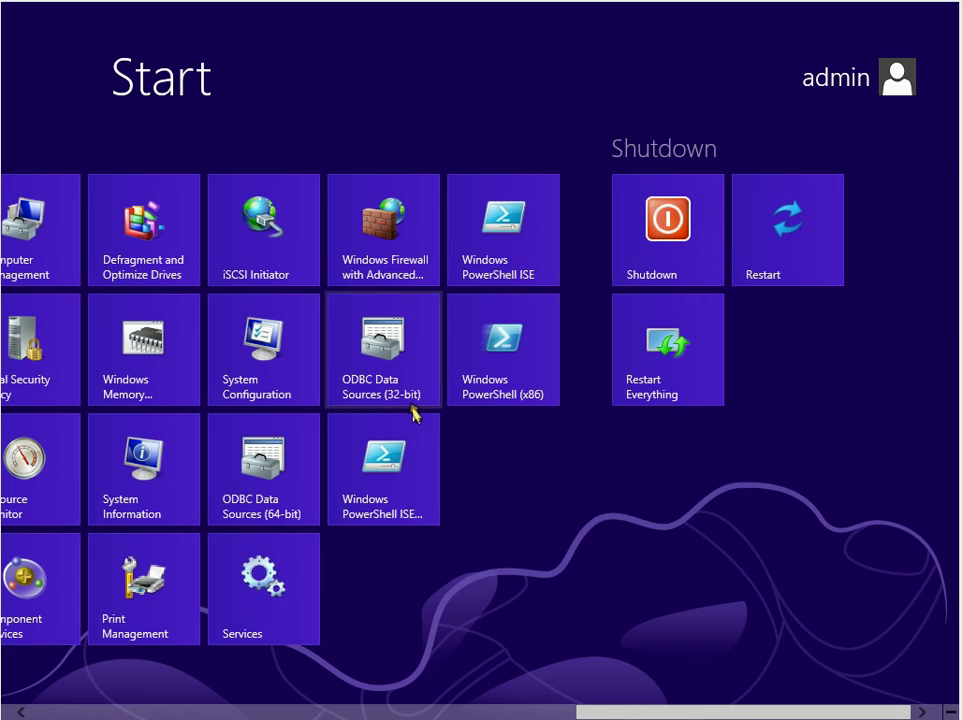
mouse_move(730, 243)
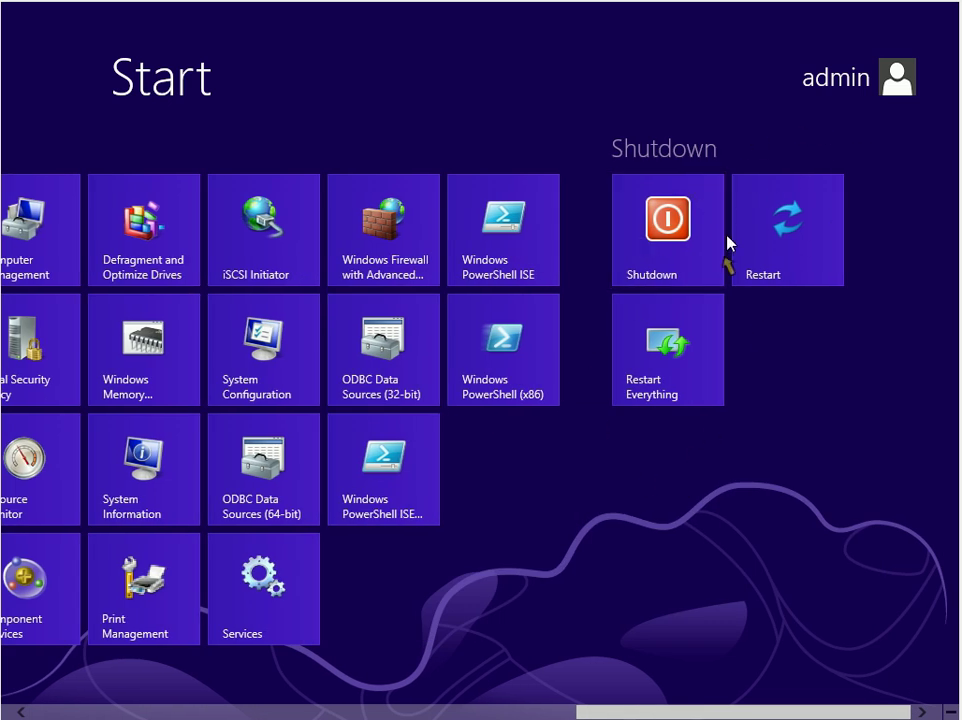
mouse_move(335, 363)
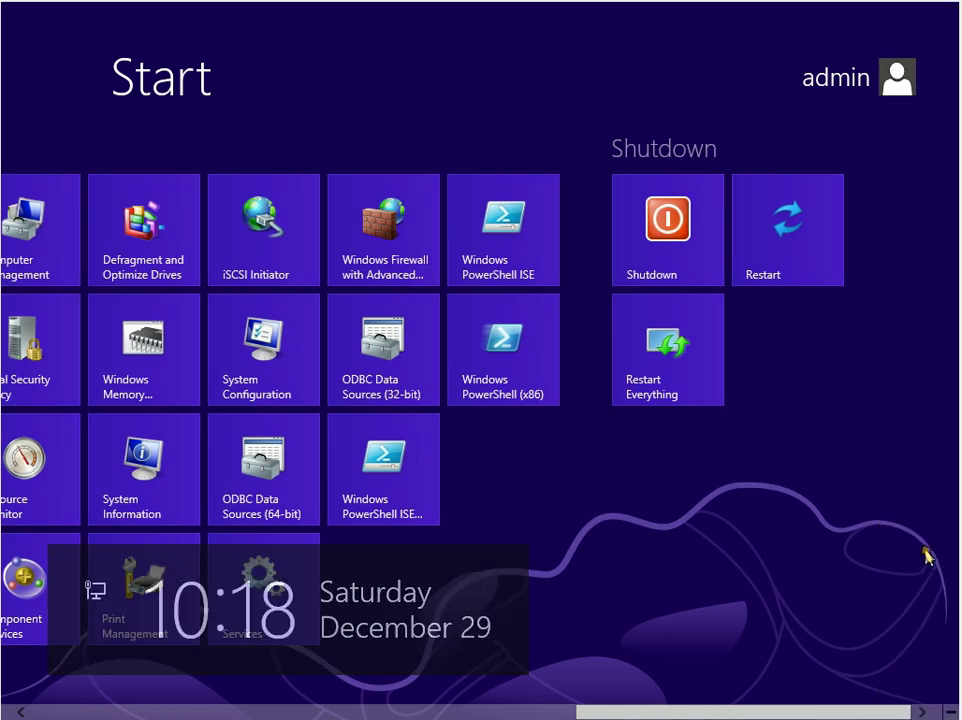
left_click(795, 583)
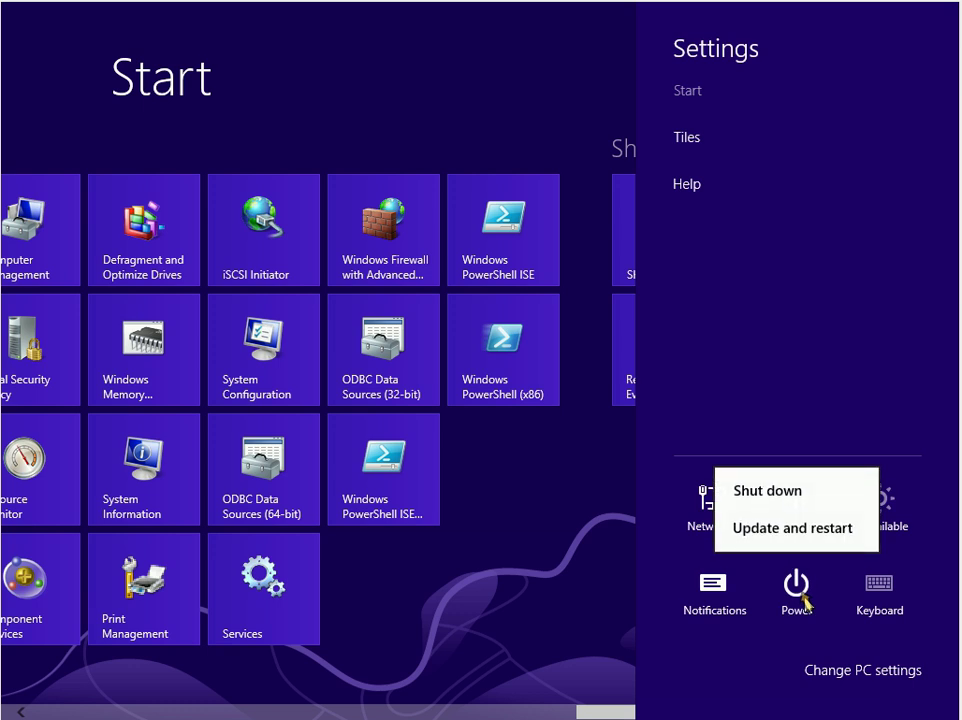
mouse_move(487, 538)
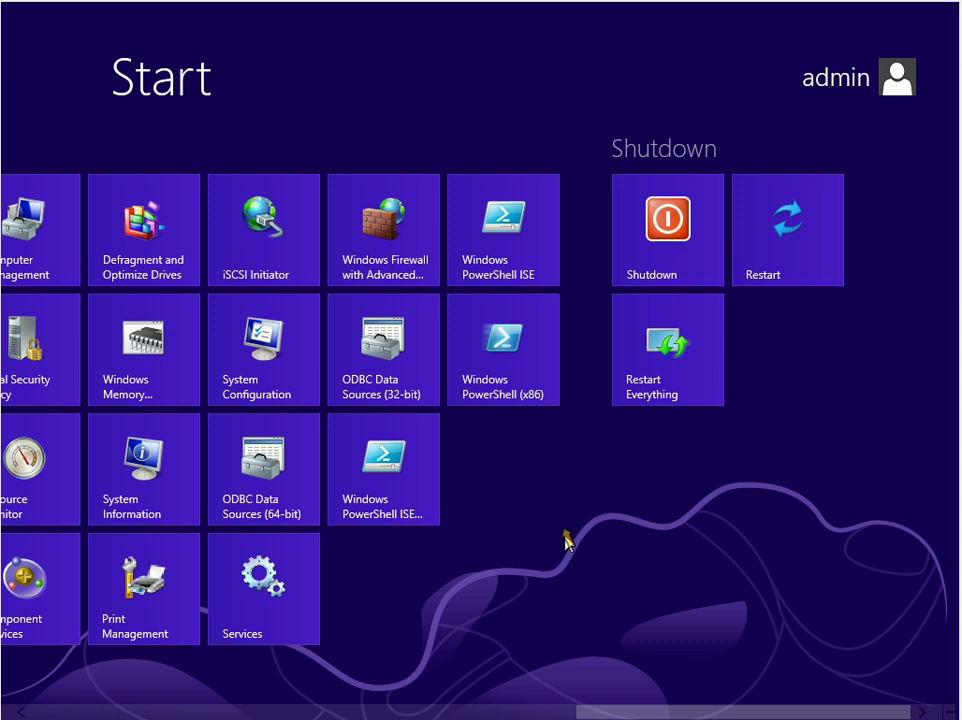
mouse_move(667, 330)
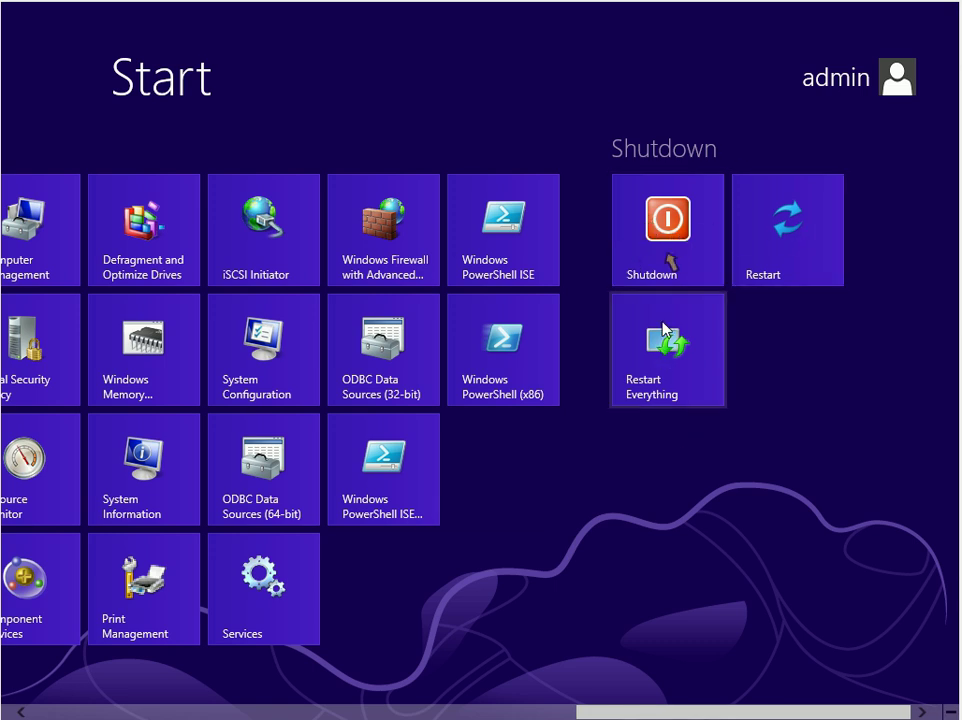
mouse_move(717, 377)
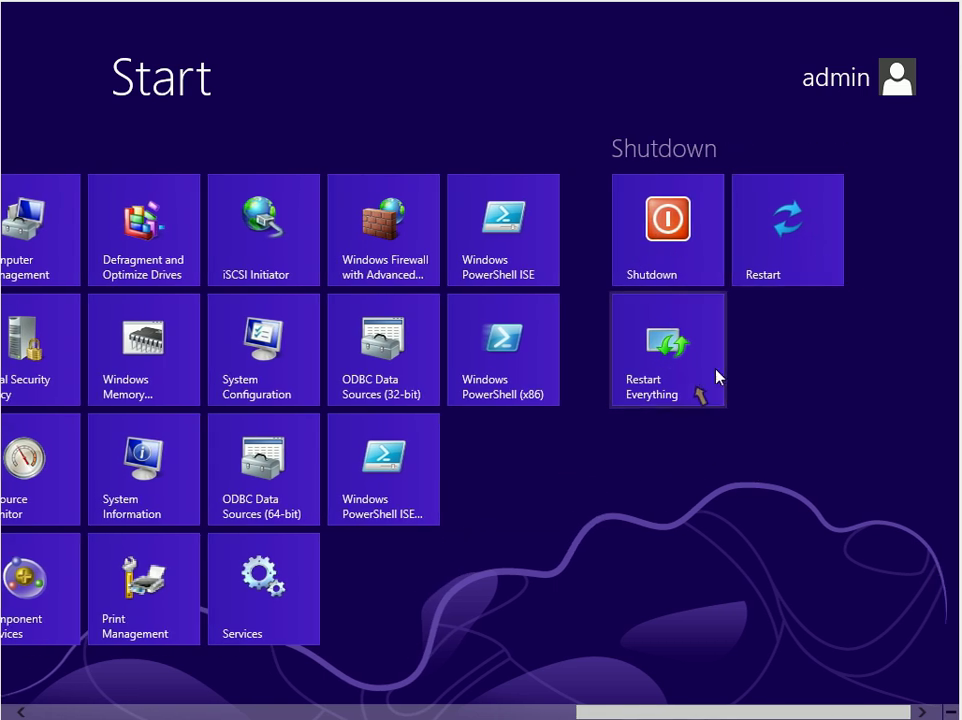